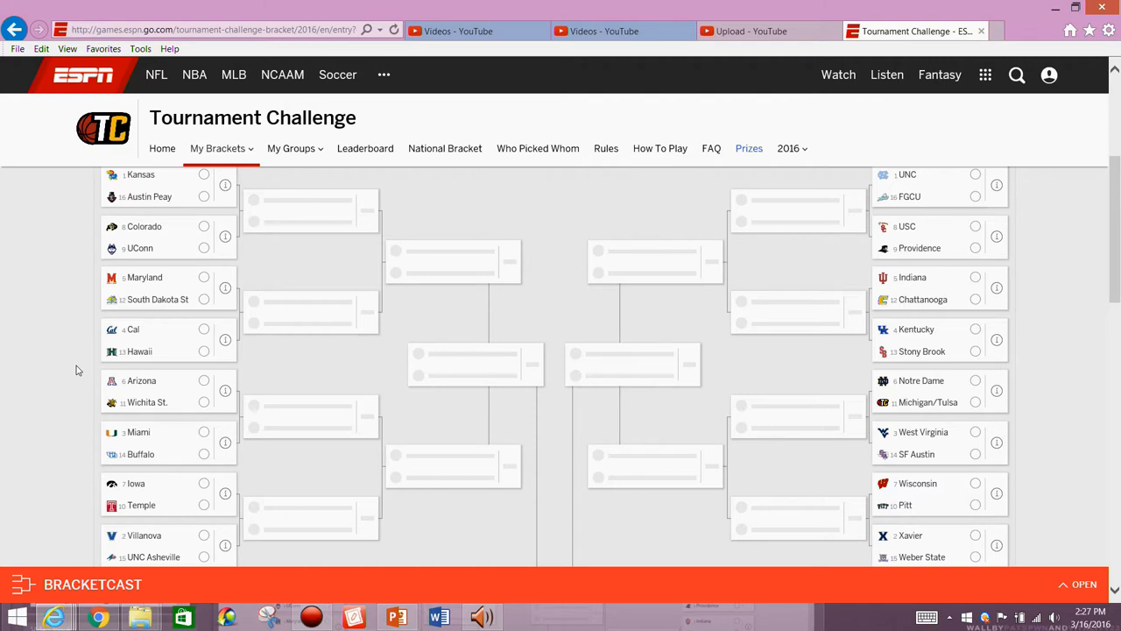
# Pick Kansas, UConn, Maryland, Hawaii, Miami, Temple and Villanova as top-left first-round winners.
pyautogui.click(218, 148)
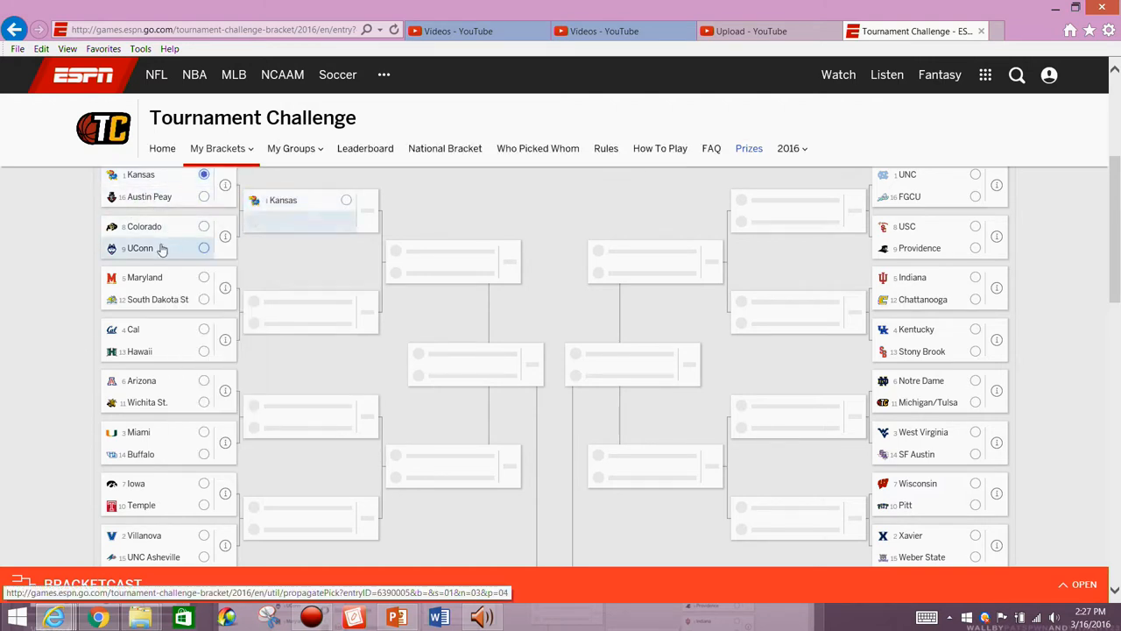
pyautogui.click(203, 248)
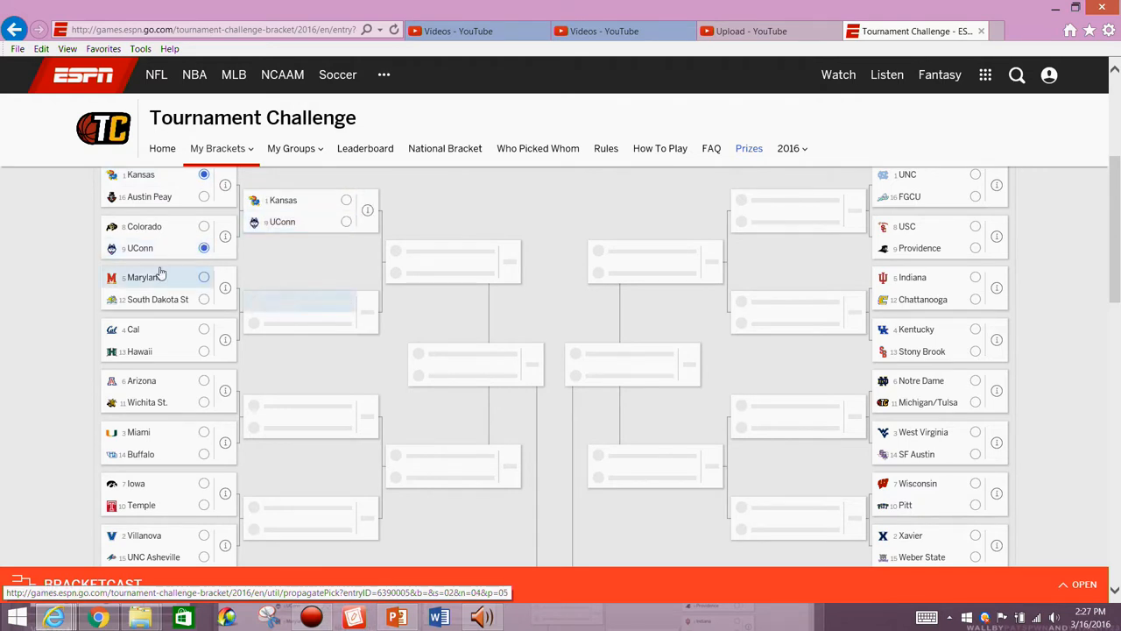
pyautogui.click(204, 277)
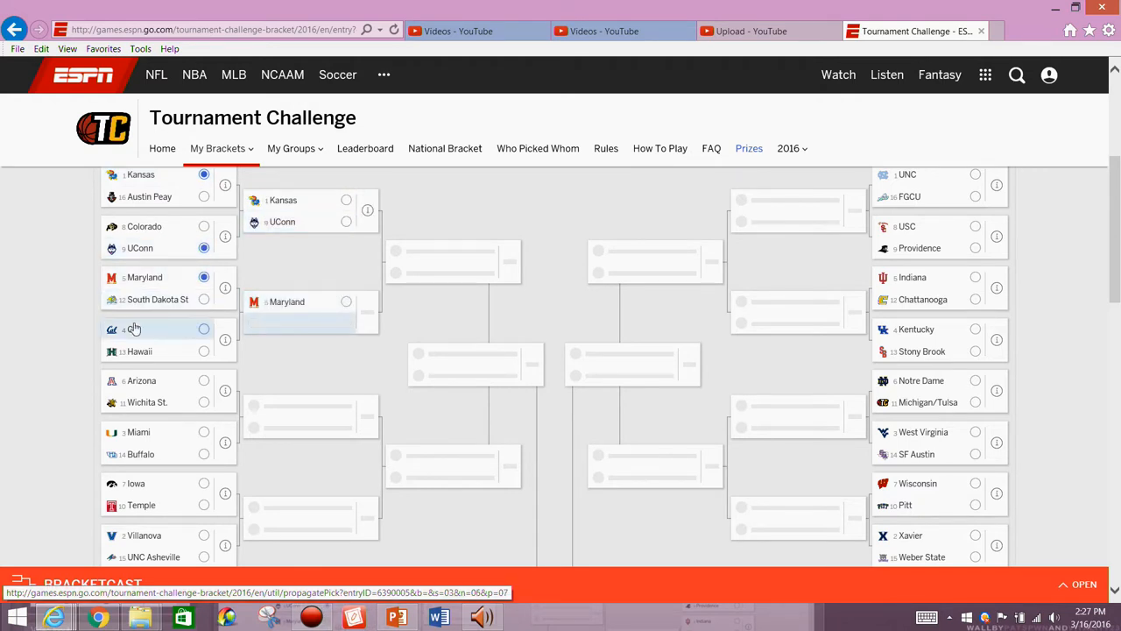
pyautogui.click(203, 351)
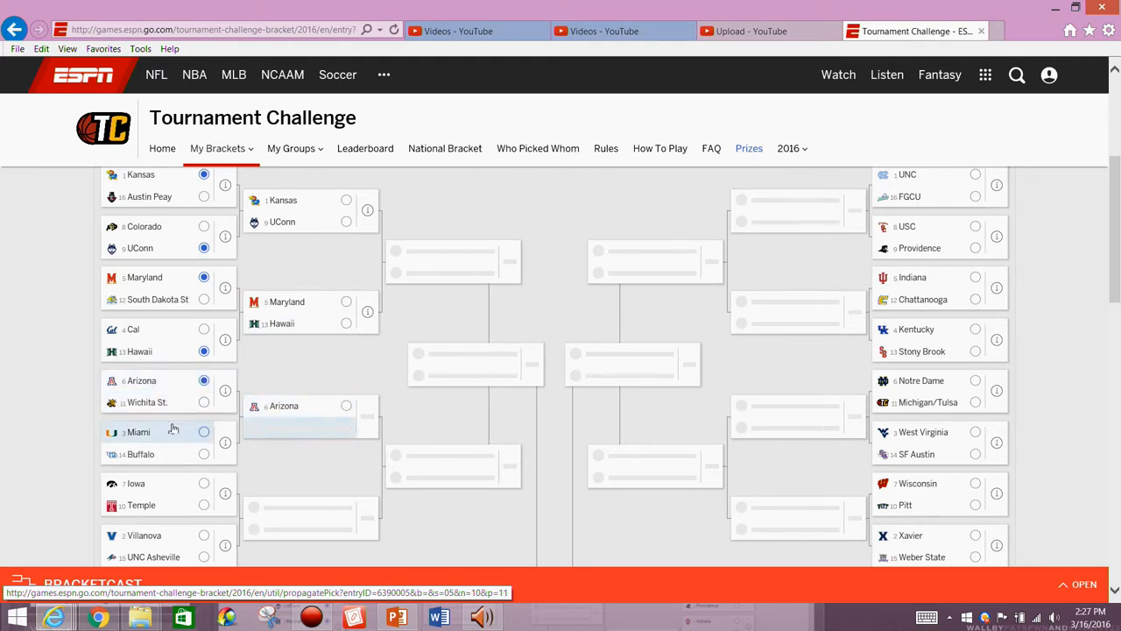
pyautogui.click(203, 431)
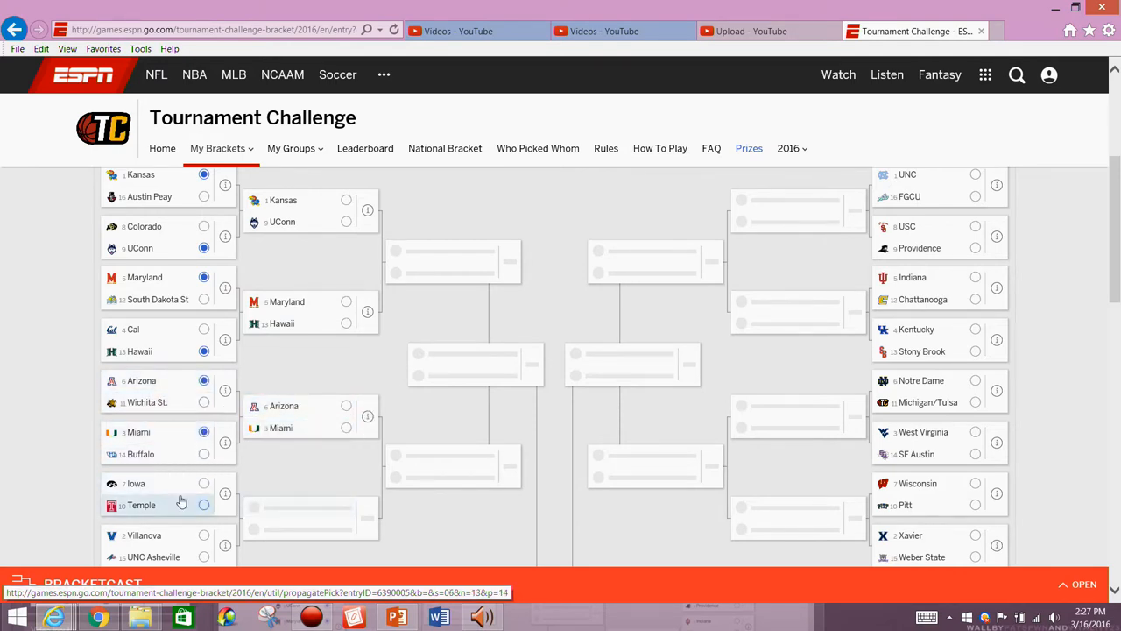
pyautogui.click(203, 505)
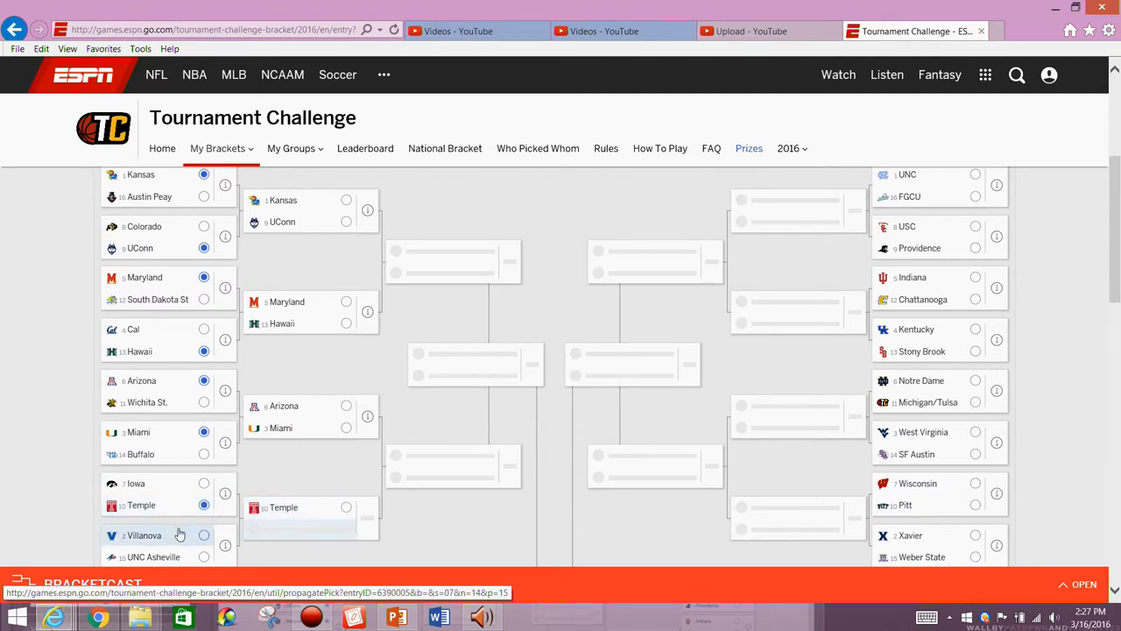
pyautogui.click(203, 534)
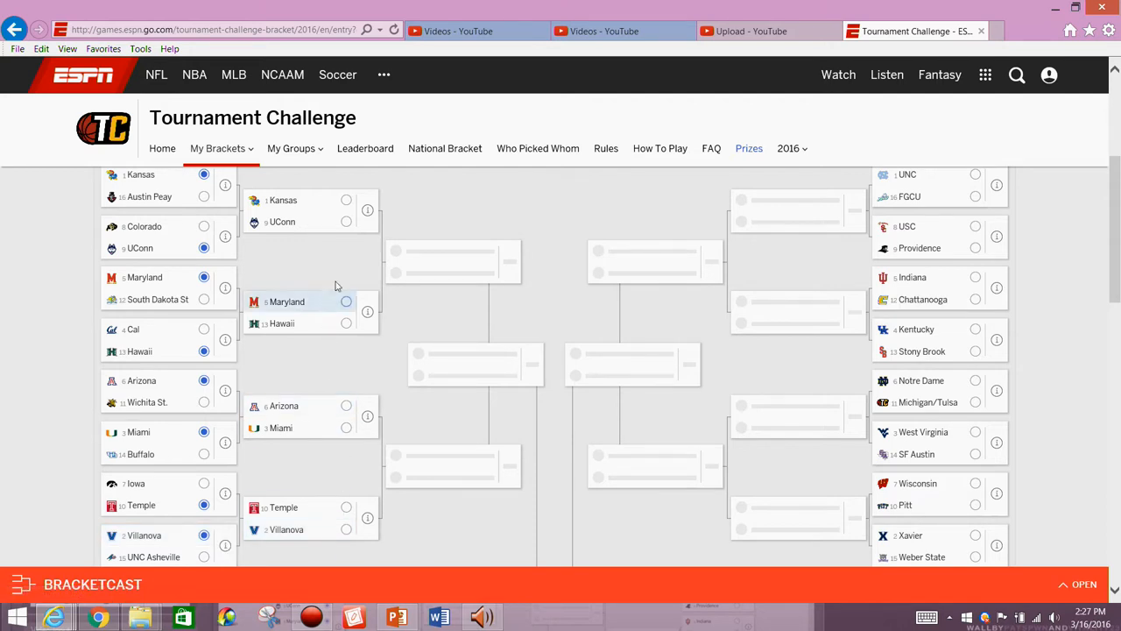
# Advance Maryland past Hawaii and Miami past Arizona, then Maryland past UConn.
pyautogui.click(346, 221)
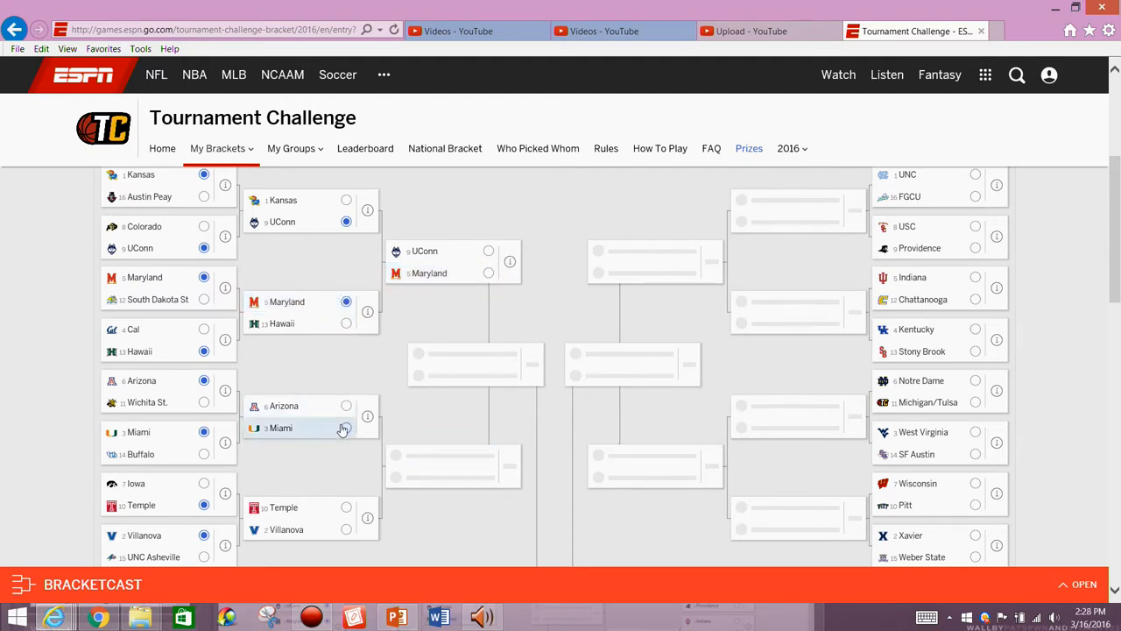
pyautogui.click(346, 529)
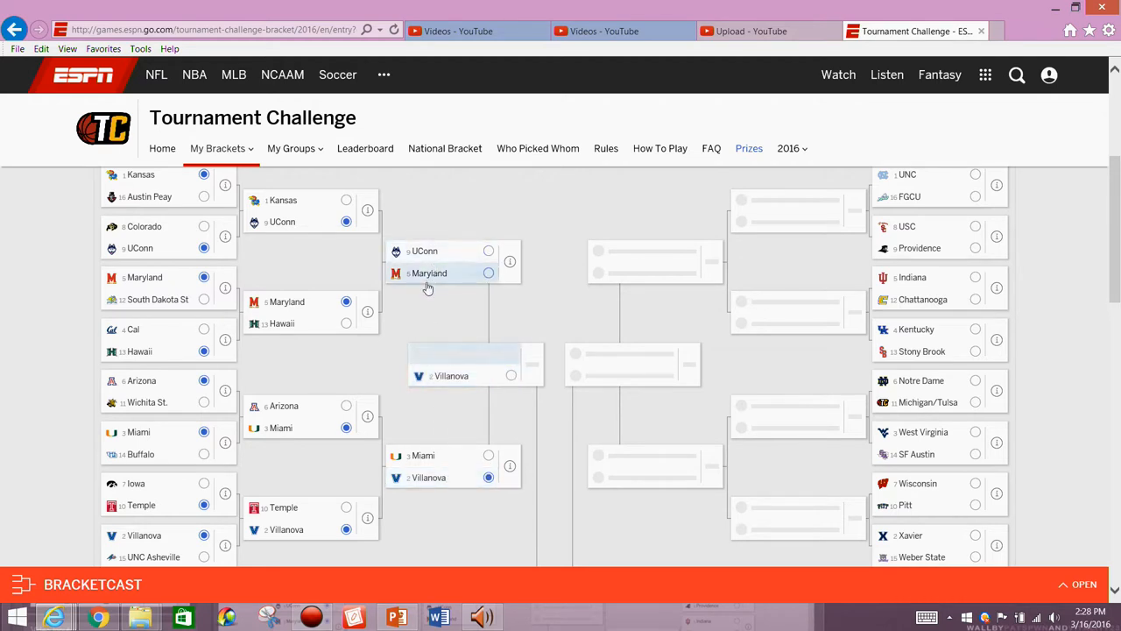
pyautogui.click(489, 273)
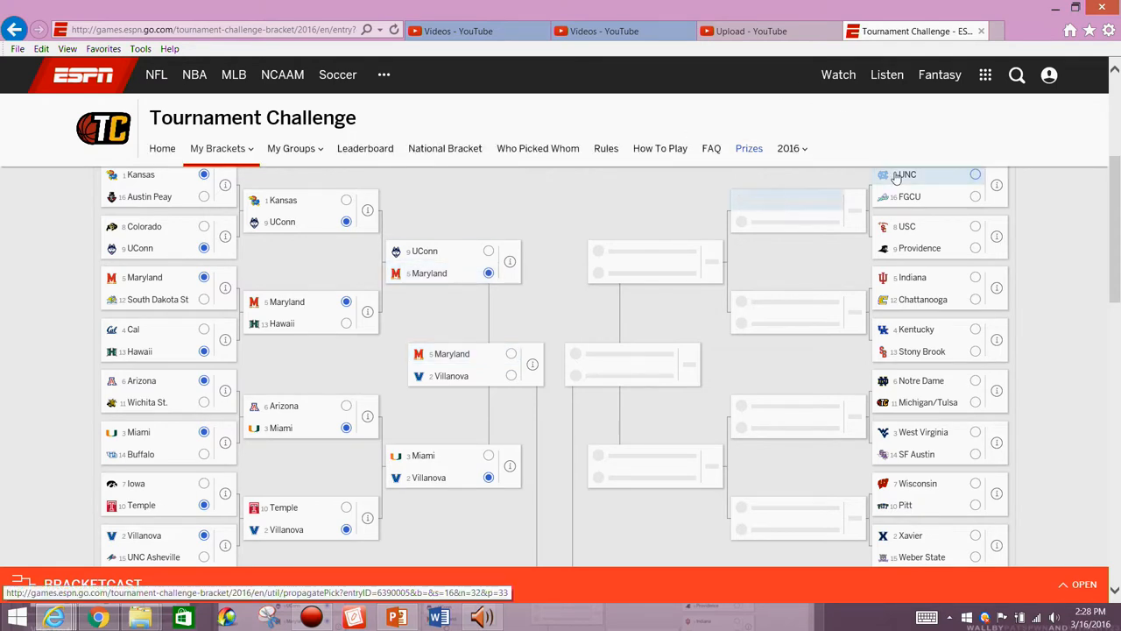
# Pick UNC, Kentucky and Michigan/Tulsa as first-round winners in the top-right region.
pyautogui.click(975, 175)
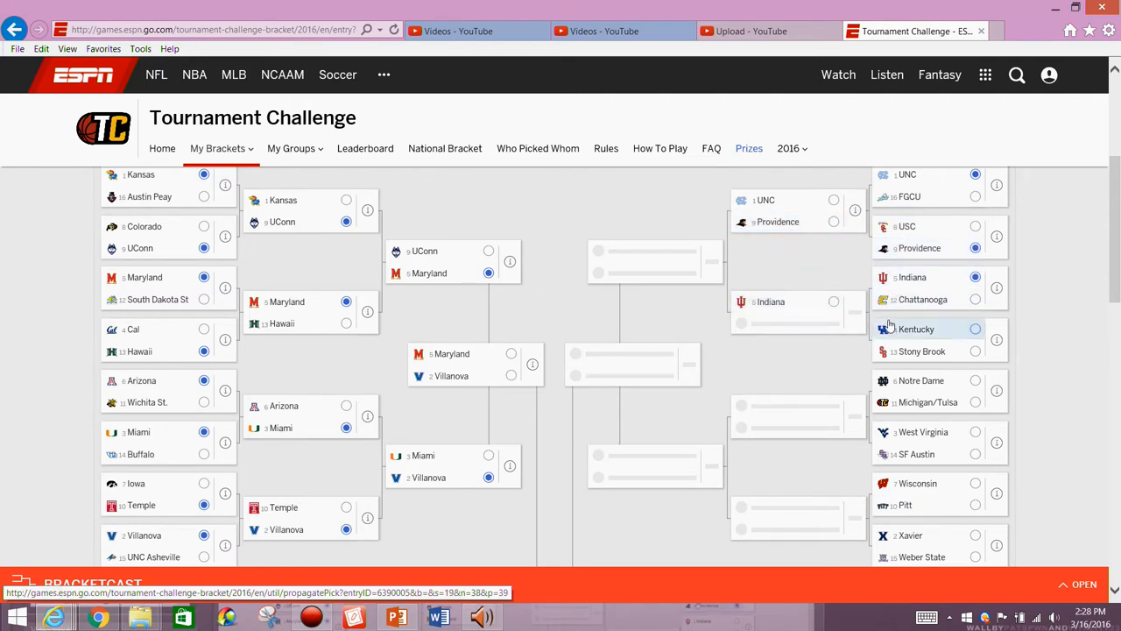
pyautogui.click(975, 328)
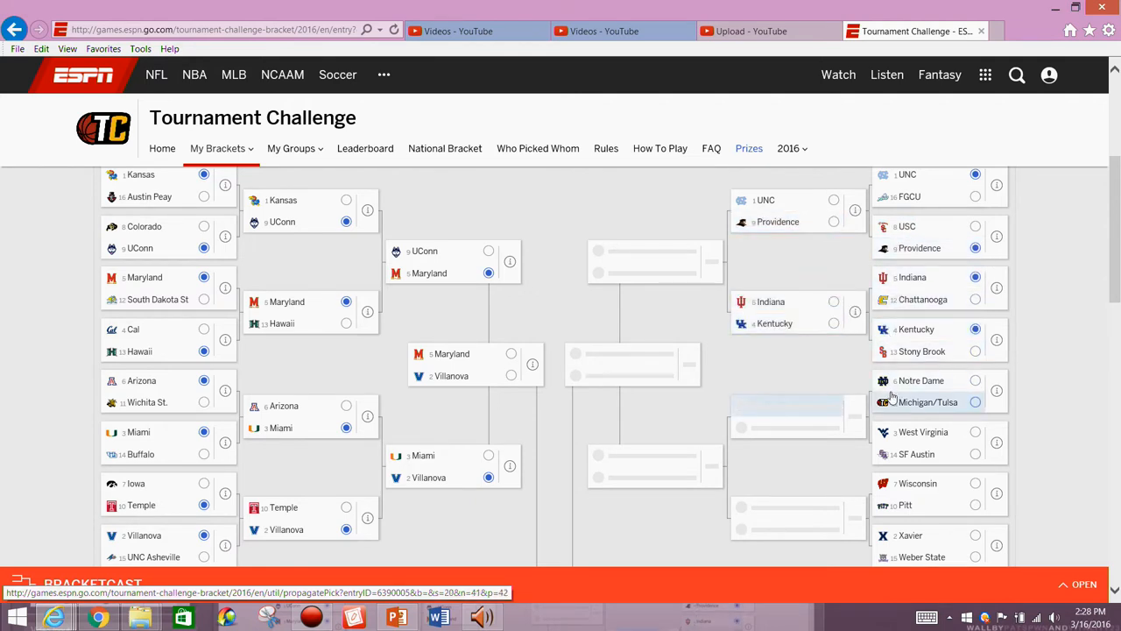
pyautogui.click(975, 431)
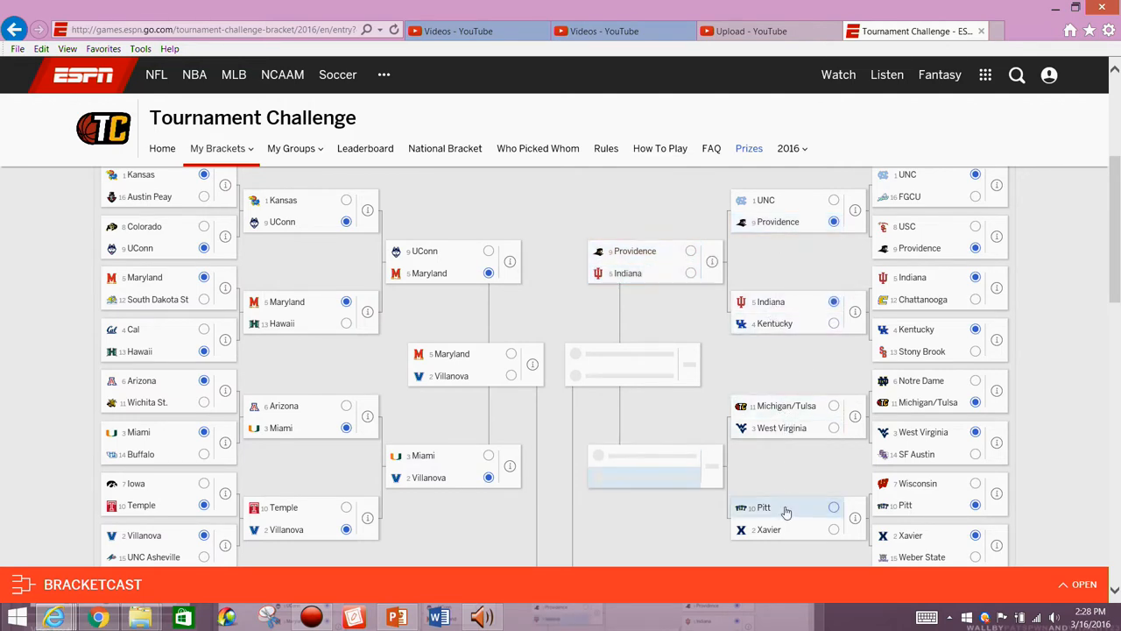
# Advance West Virginia and Xavier, send Providence past Indiana, and pick their matchup's winner.
pyautogui.click(833, 428)
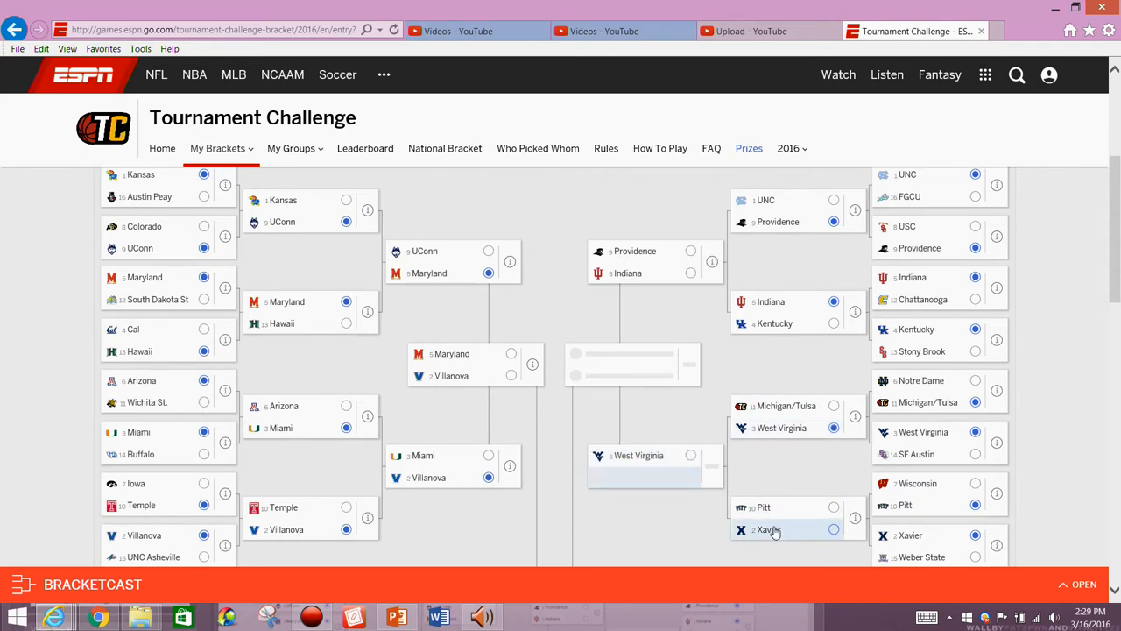
pyautogui.click(833, 529)
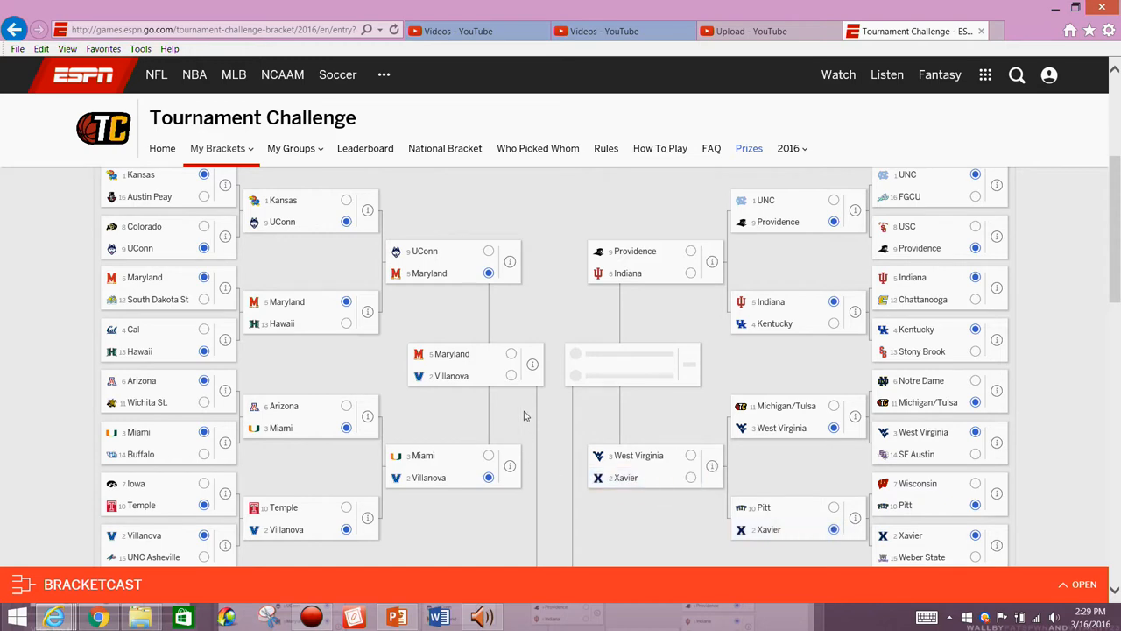
pyautogui.moveTo(606, 314)
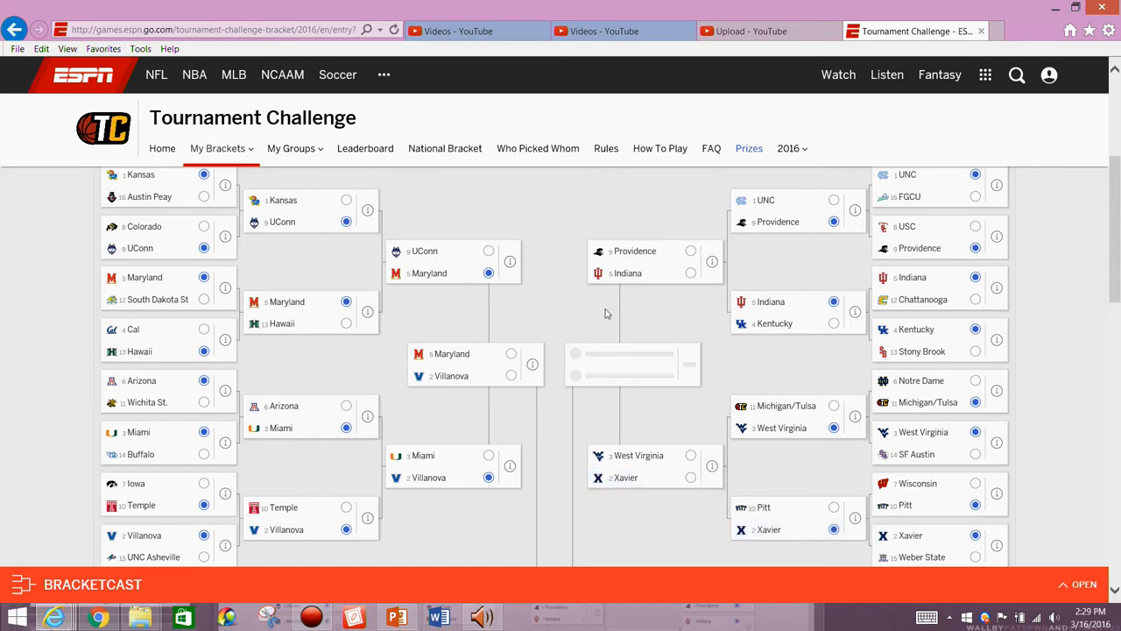
pyautogui.click(691, 250)
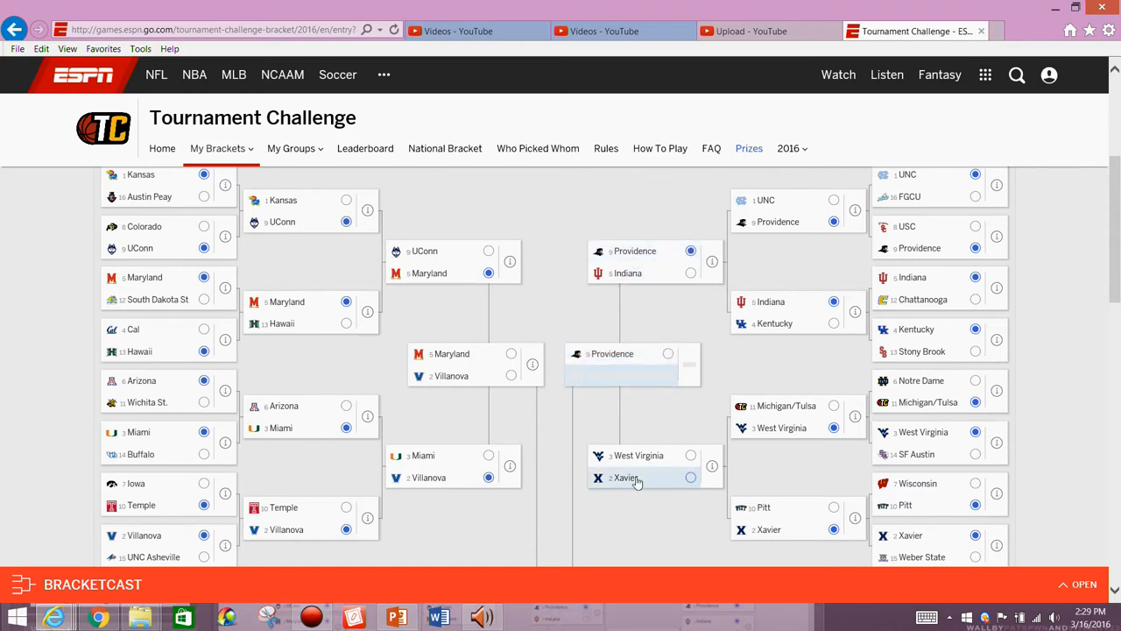
pyautogui.click(690, 454)
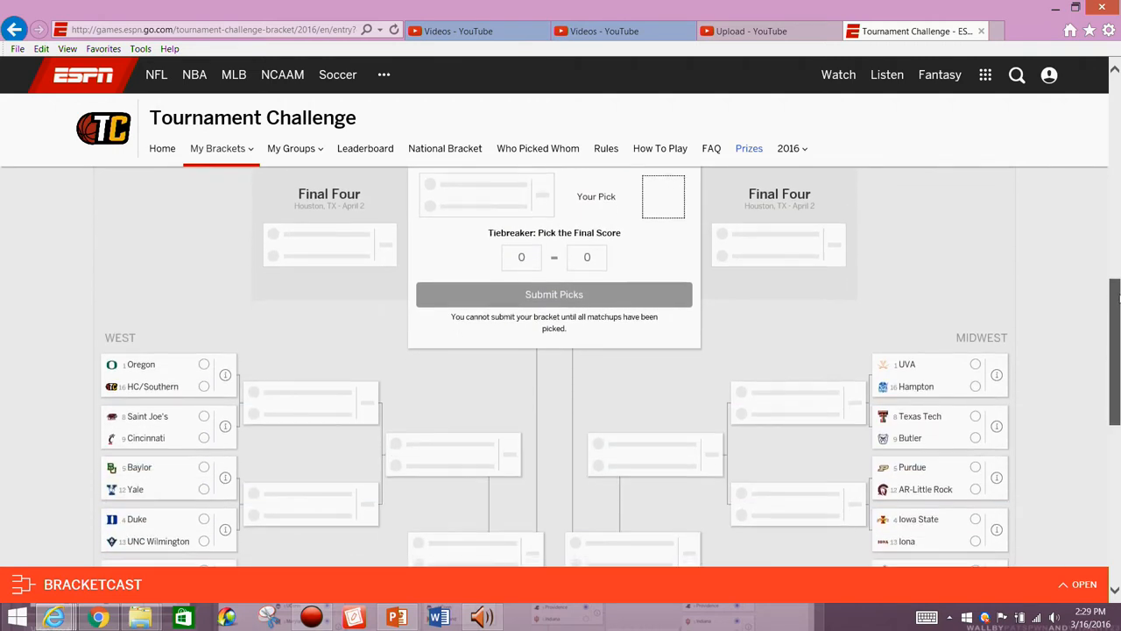
# Pick UVA, Texas Tech, Purdue, Syracuse and Michigan State in the lower-right first round.
pyautogui.scroll(-3)
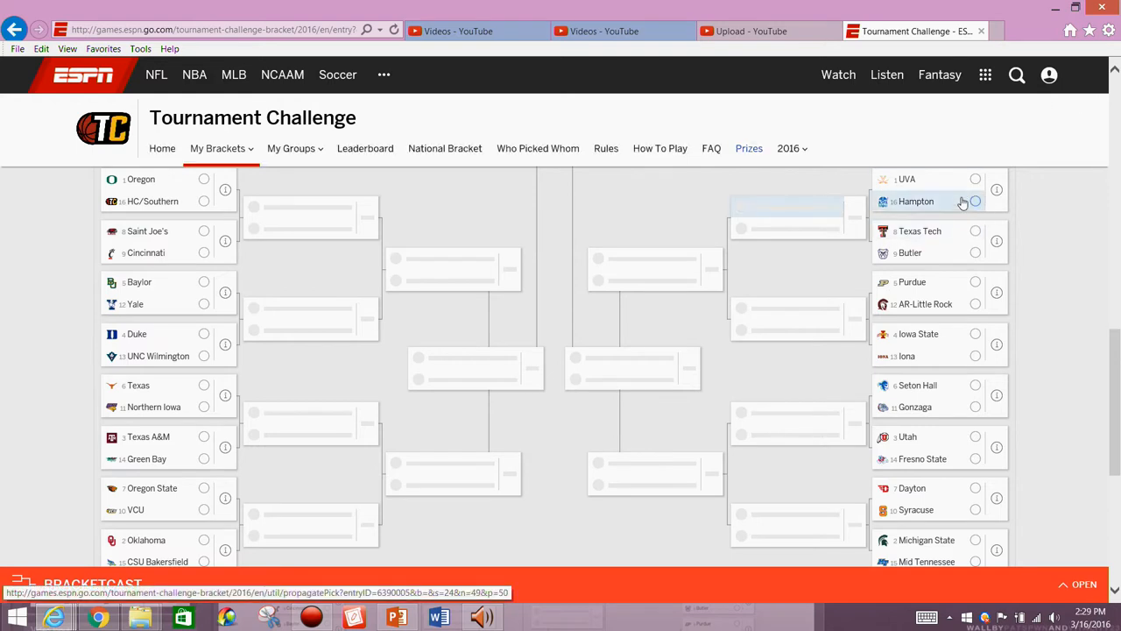
pyautogui.click(975, 178)
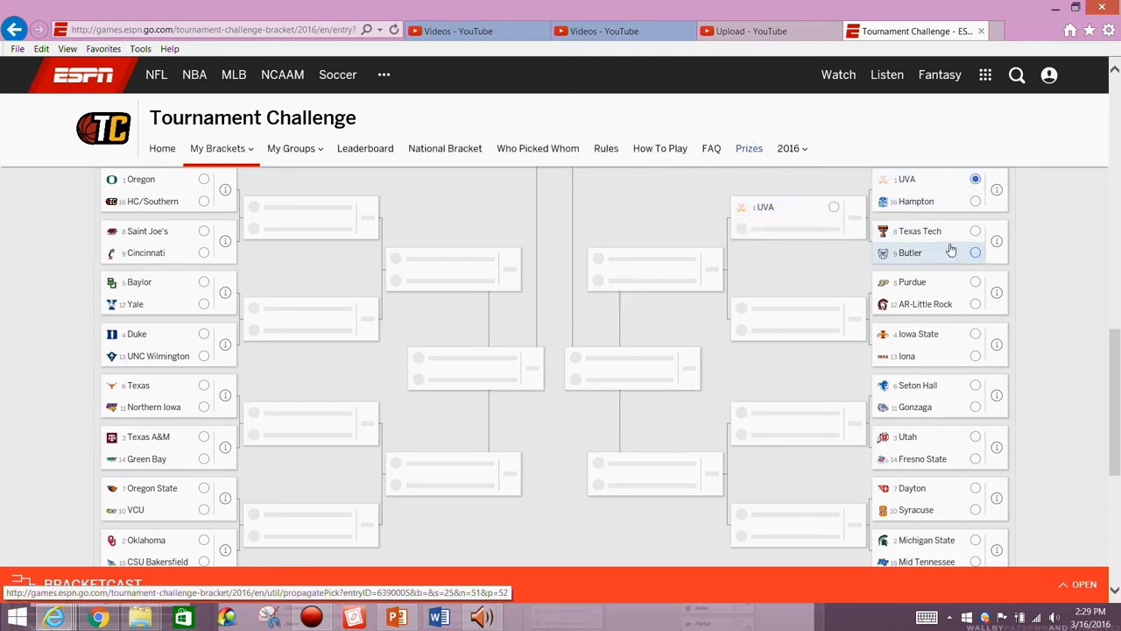
pyautogui.click(975, 230)
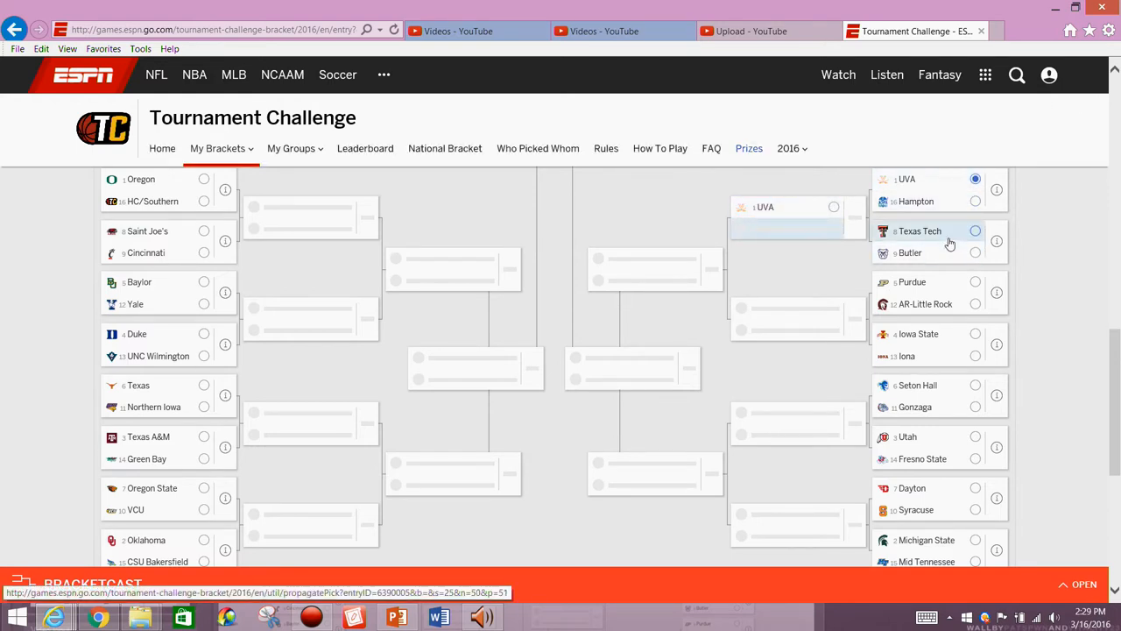
pyautogui.click(975, 231)
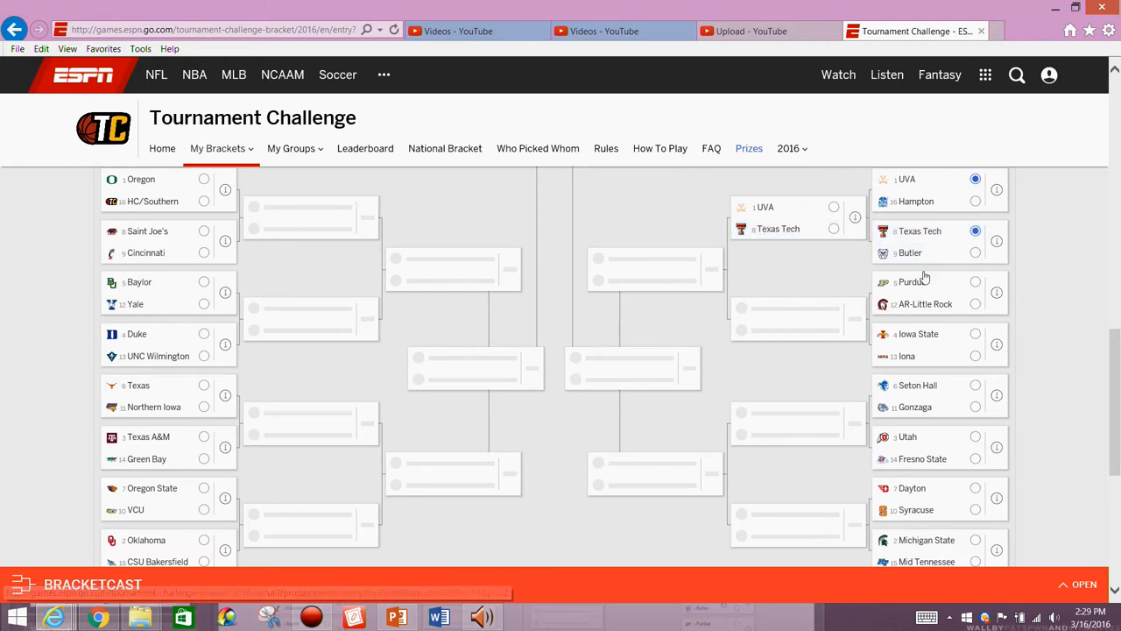
pyautogui.click(975, 281)
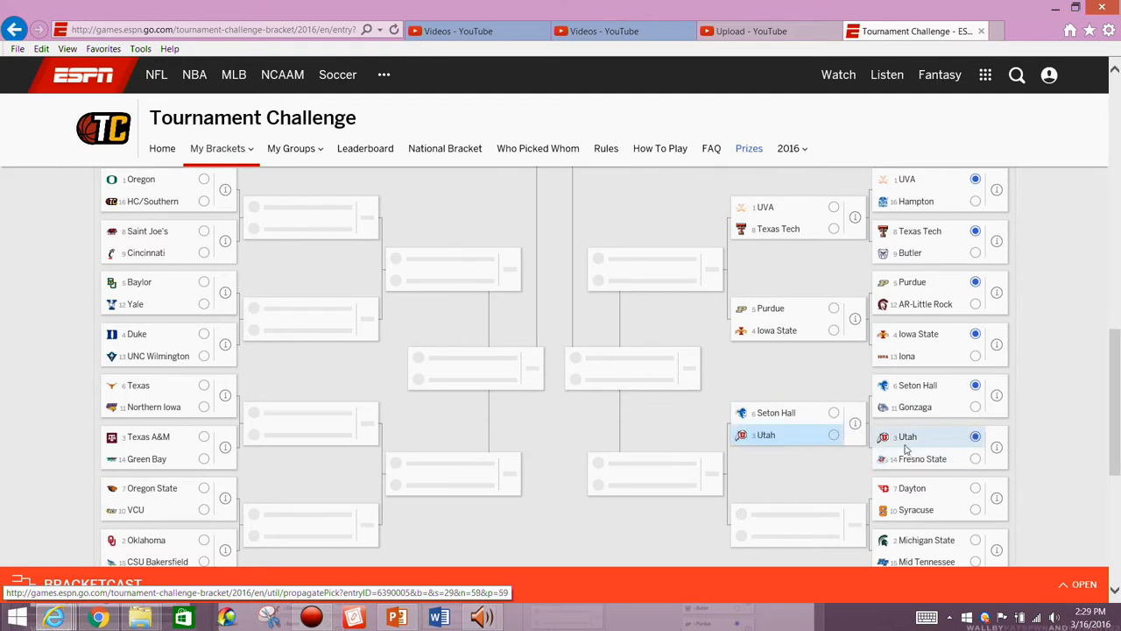
pyautogui.click(975, 509)
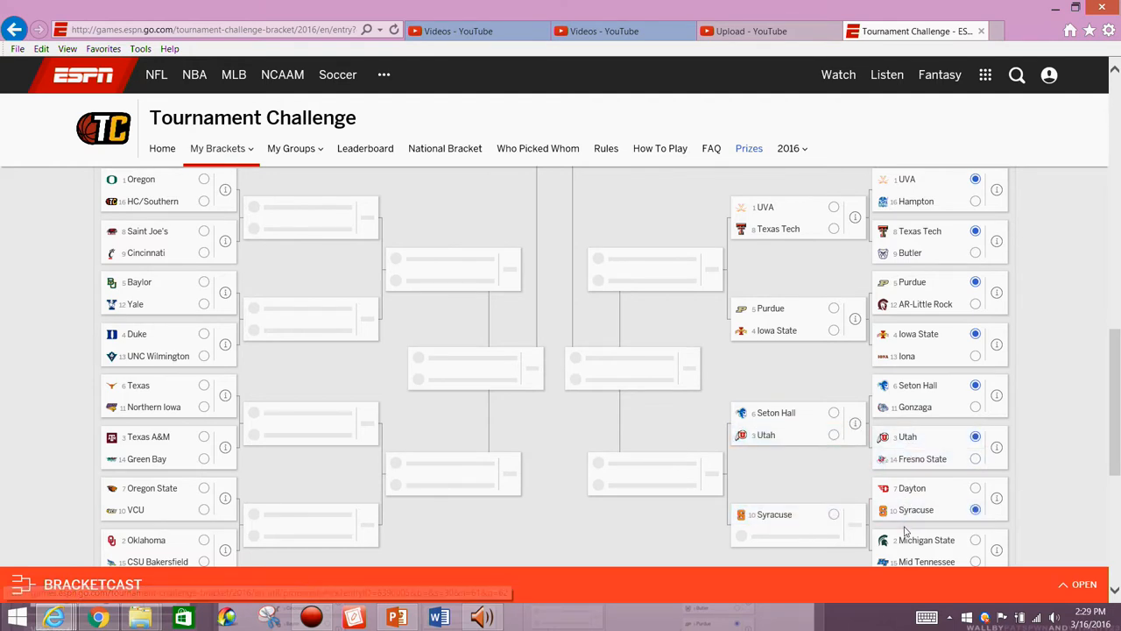
pyautogui.click(976, 540)
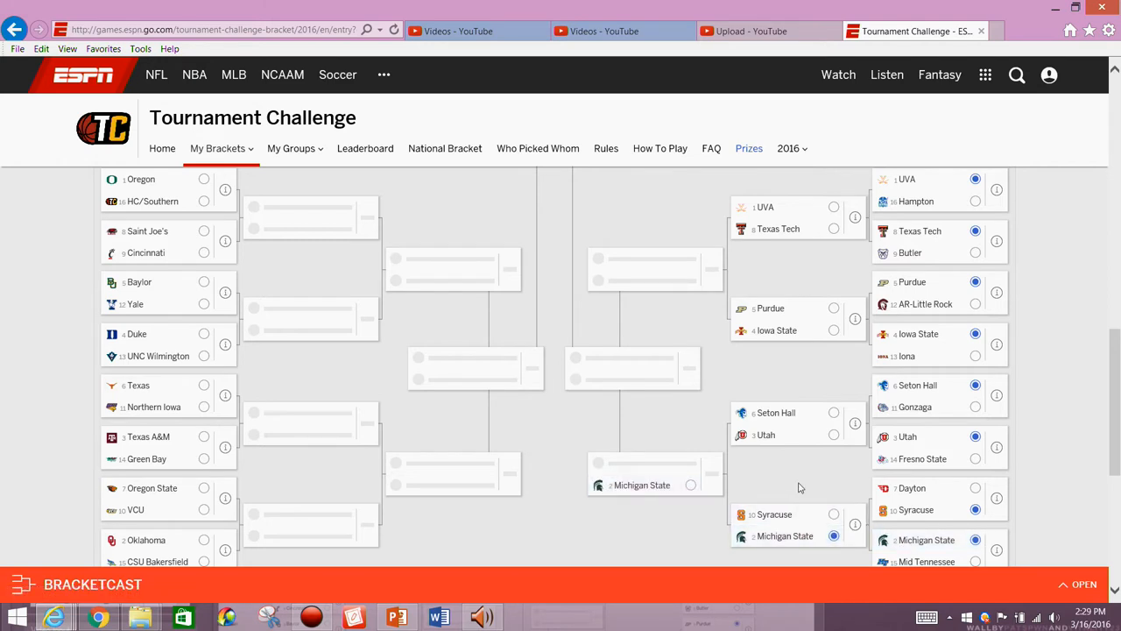
# Pick a Midwest second-round winner, then advance Iowa State past UVA and Seton Hall past Michigan State.
pyautogui.click(833, 413)
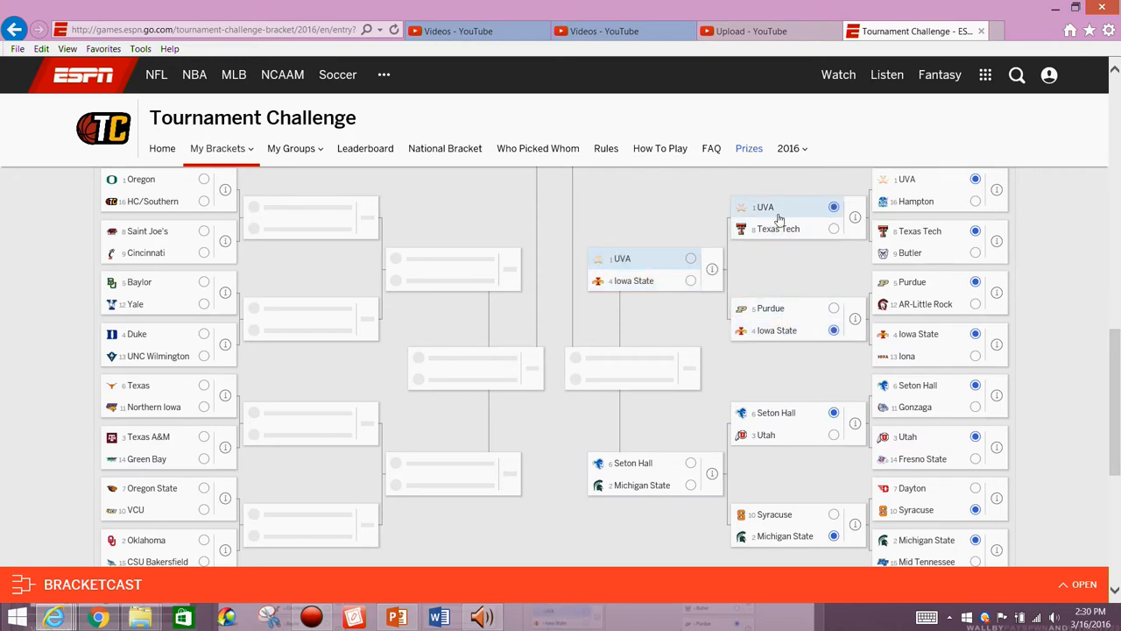
pyautogui.click(690, 281)
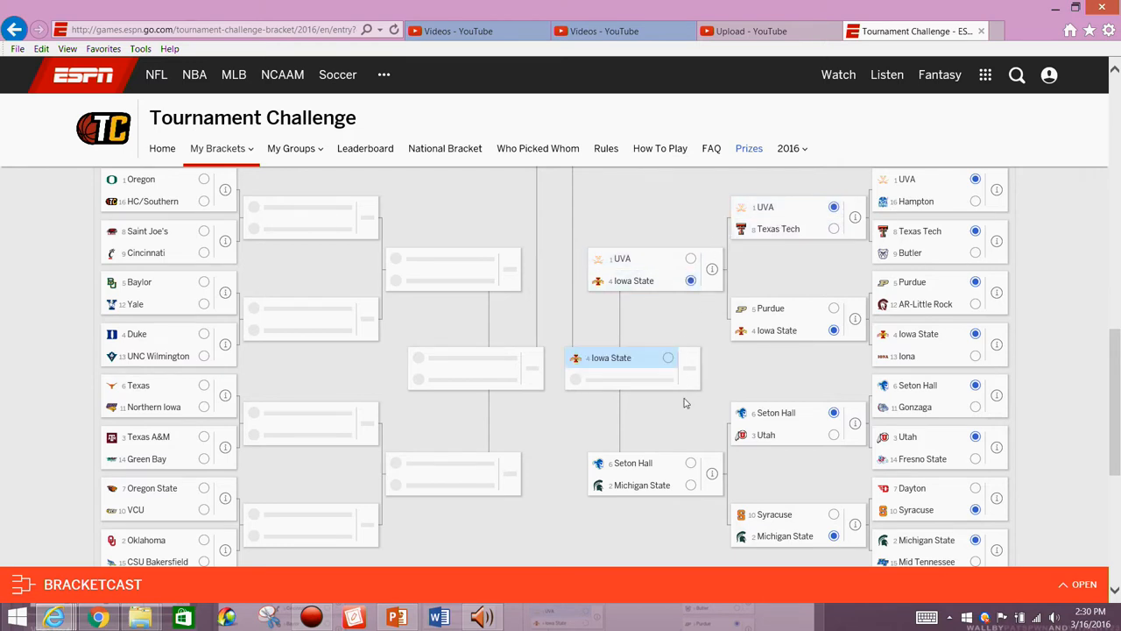
pyautogui.click(691, 462)
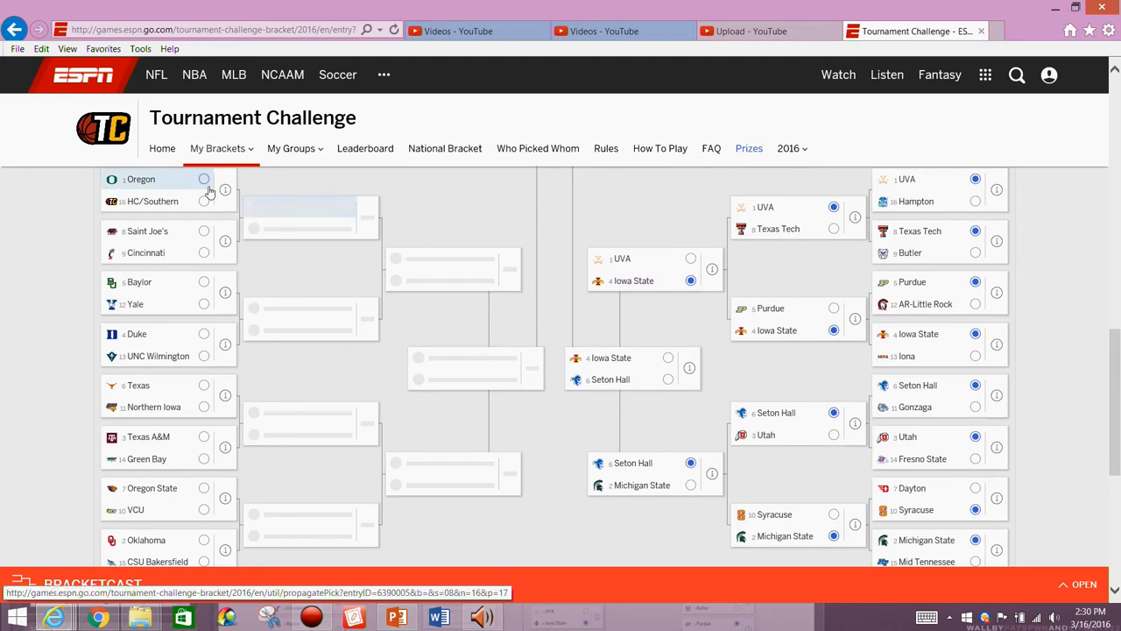
pyautogui.moveTo(192, 186)
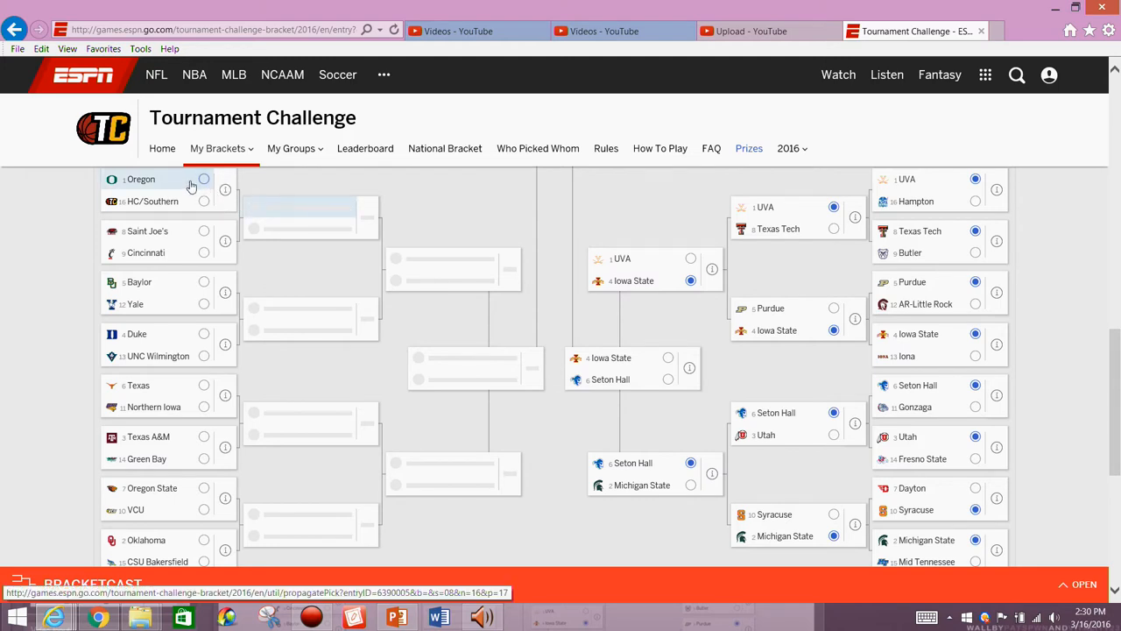
# Pick Oregon, Saint Joe's, Yale, Duke, Oregon State and Oklahoma in the lower-left first round.
pyautogui.click(203, 178)
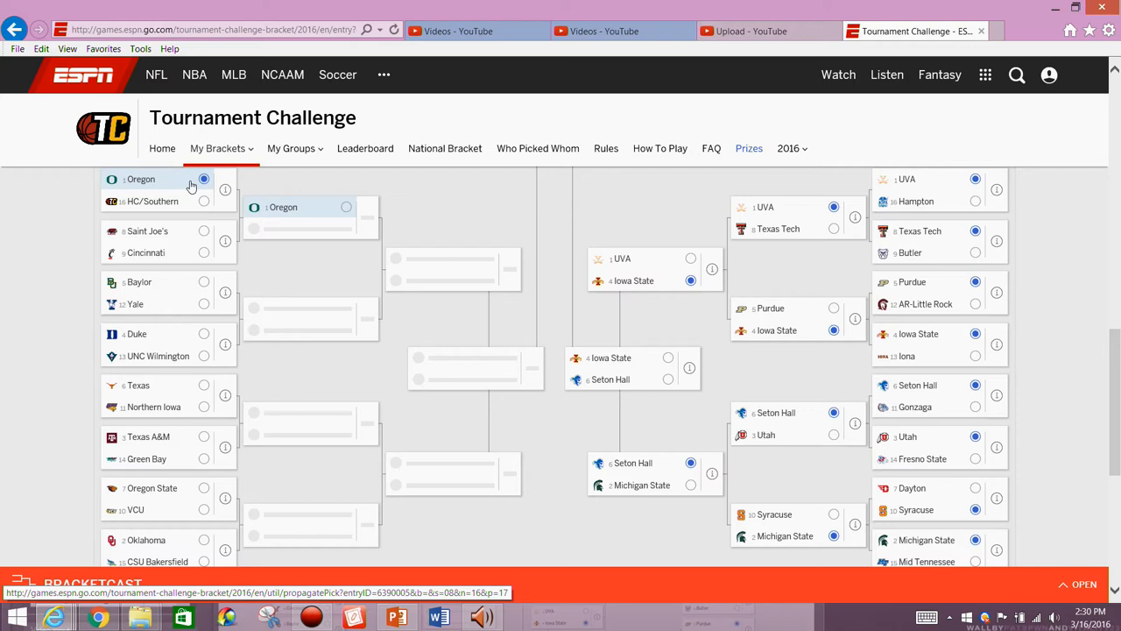
pyautogui.click(203, 230)
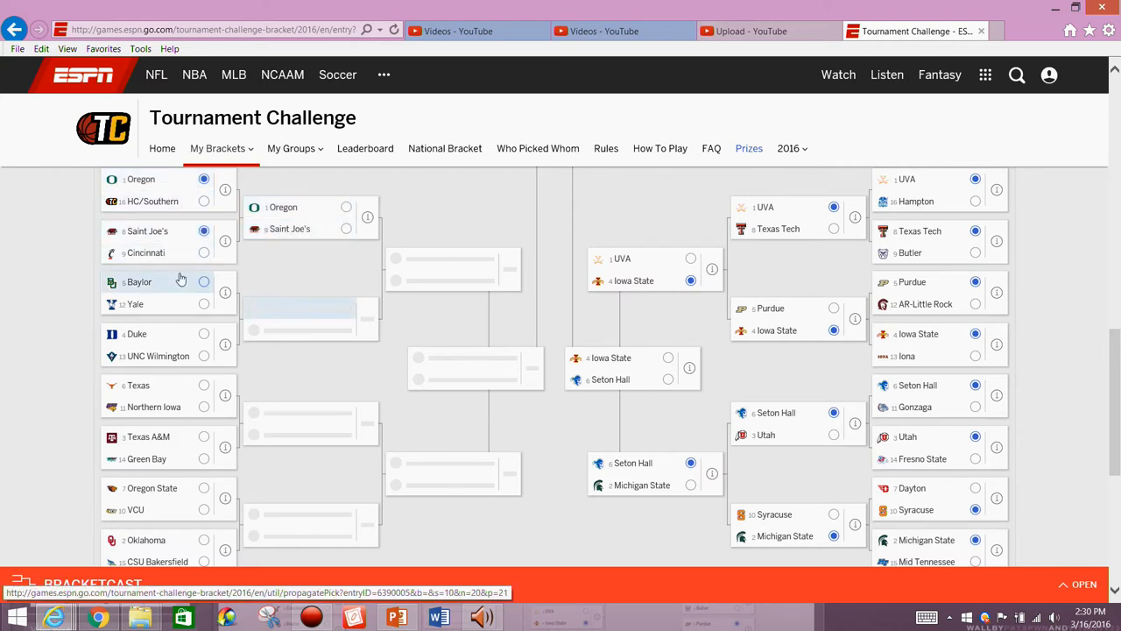
pyautogui.click(204, 303)
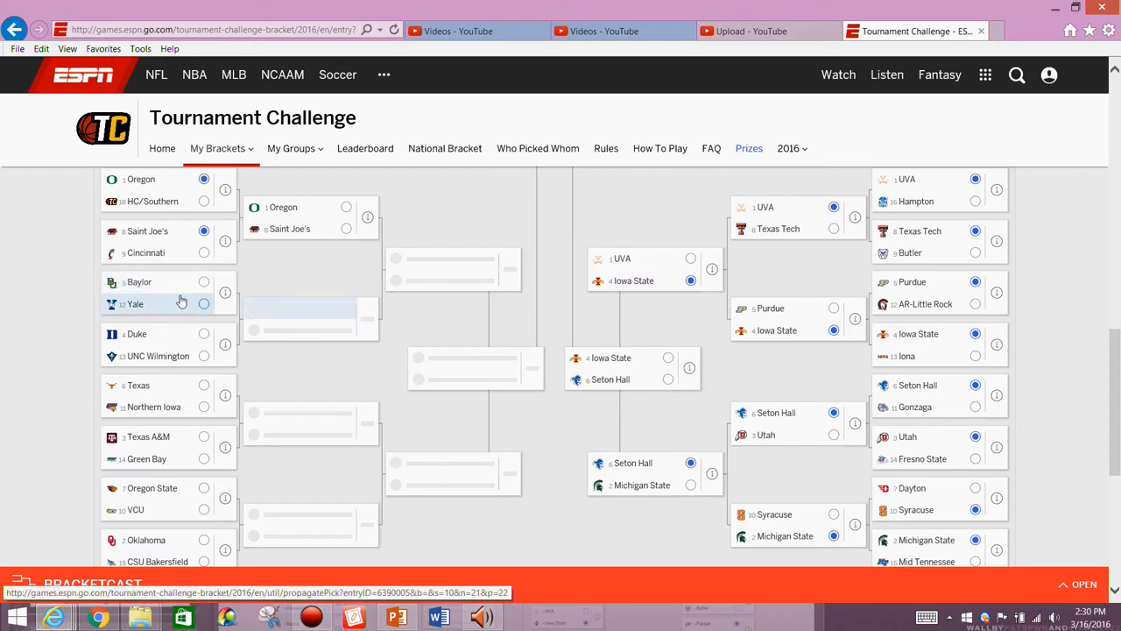
pyautogui.click(204, 334)
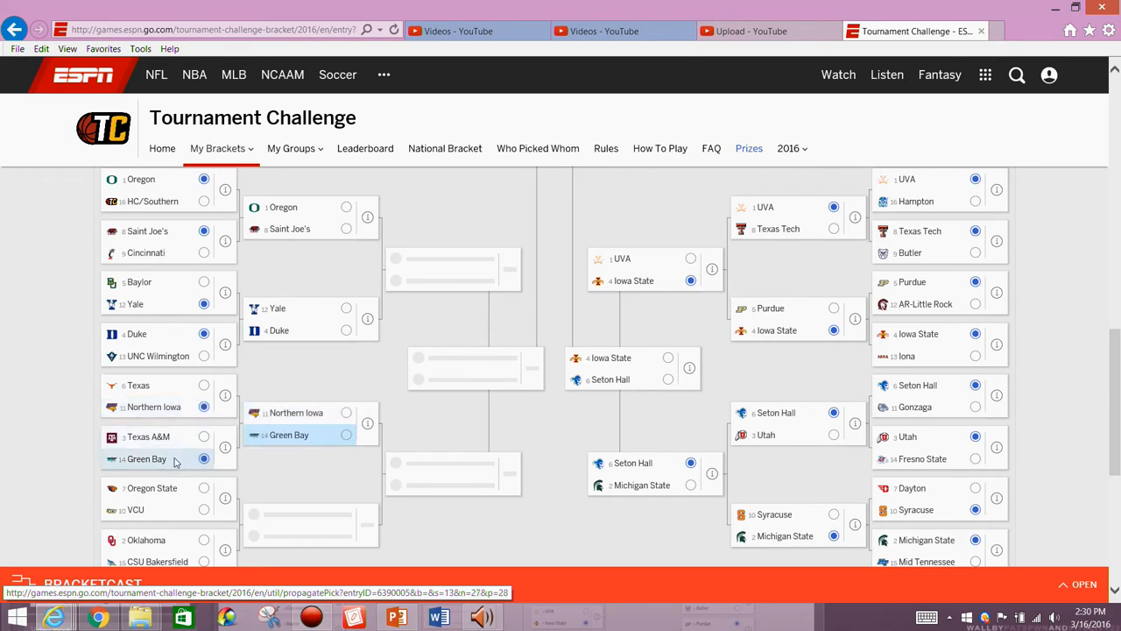
pyautogui.click(203, 488)
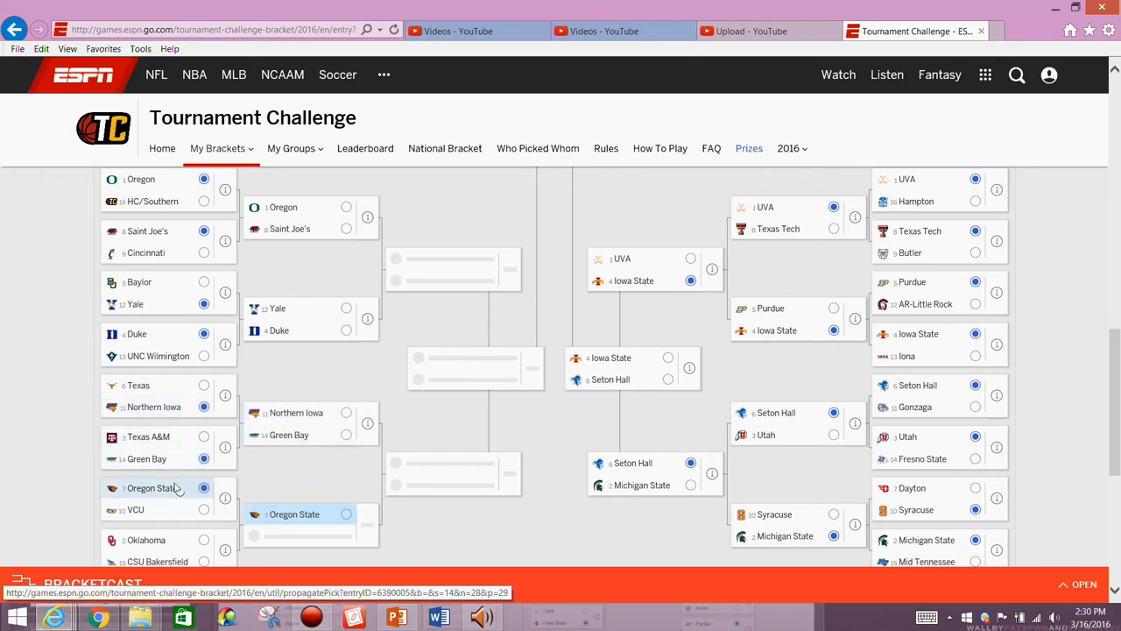
pyautogui.click(204, 539)
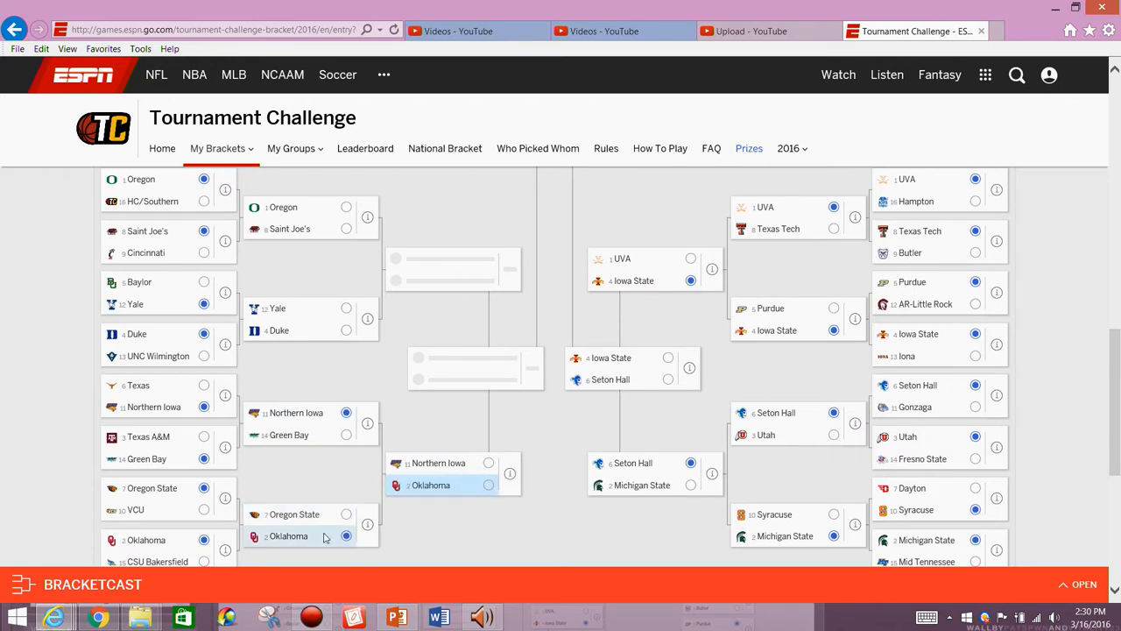
# Switch to Green Bay over Northern Iowa, pick Yale over Duke, and advance Oklahoma past Green Bay.
pyautogui.click(345, 434)
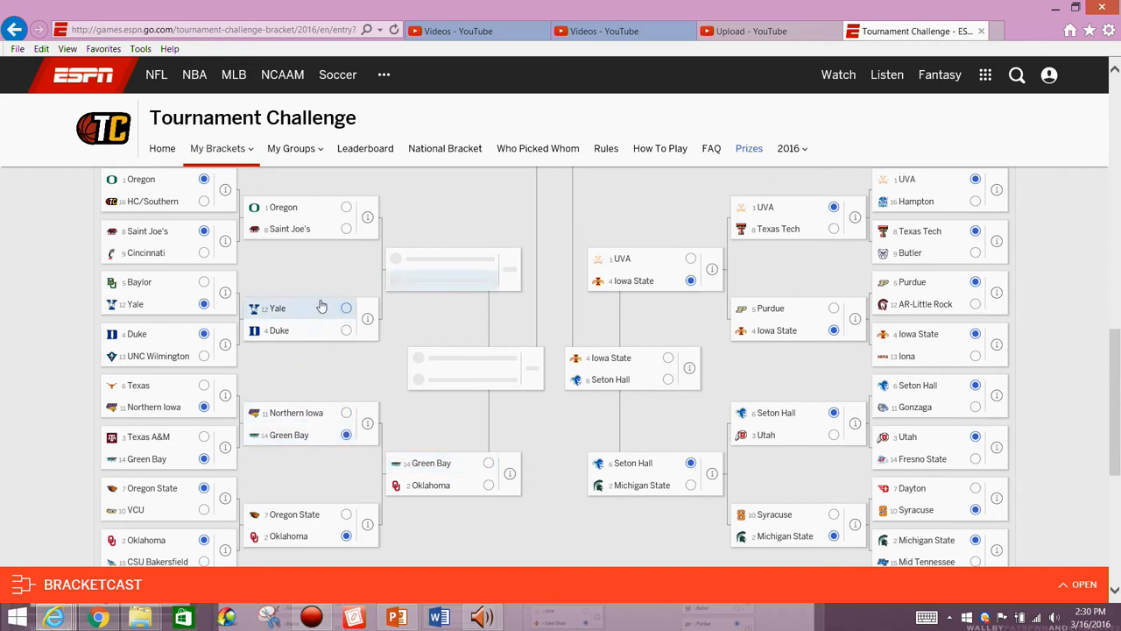
pyautogui.click(346, 206)
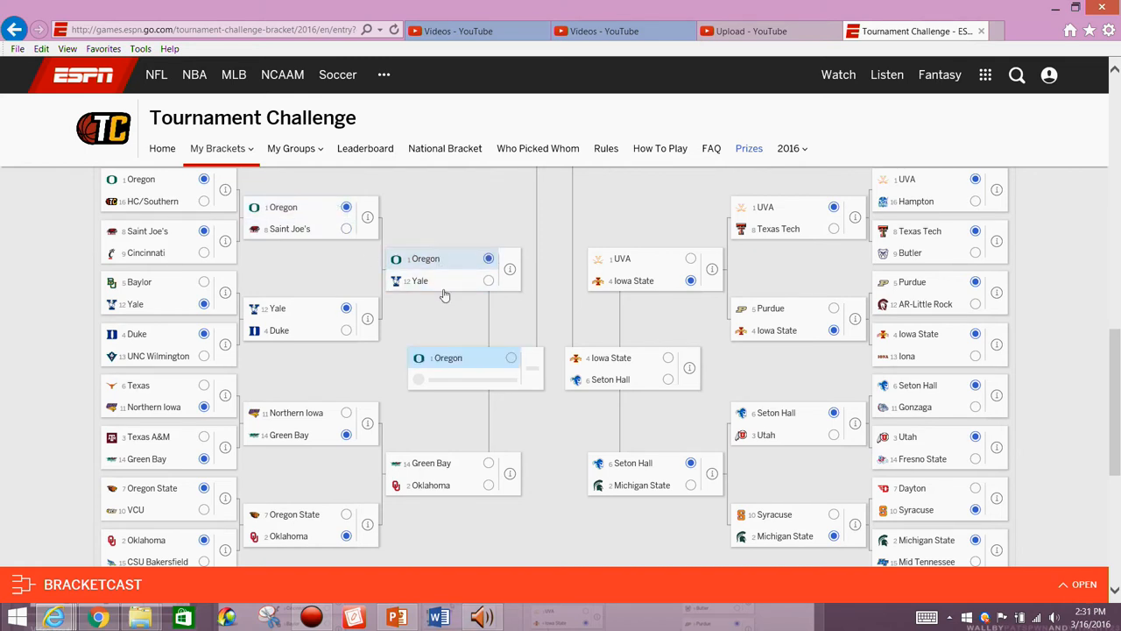
pyautogui.click(488, 485)
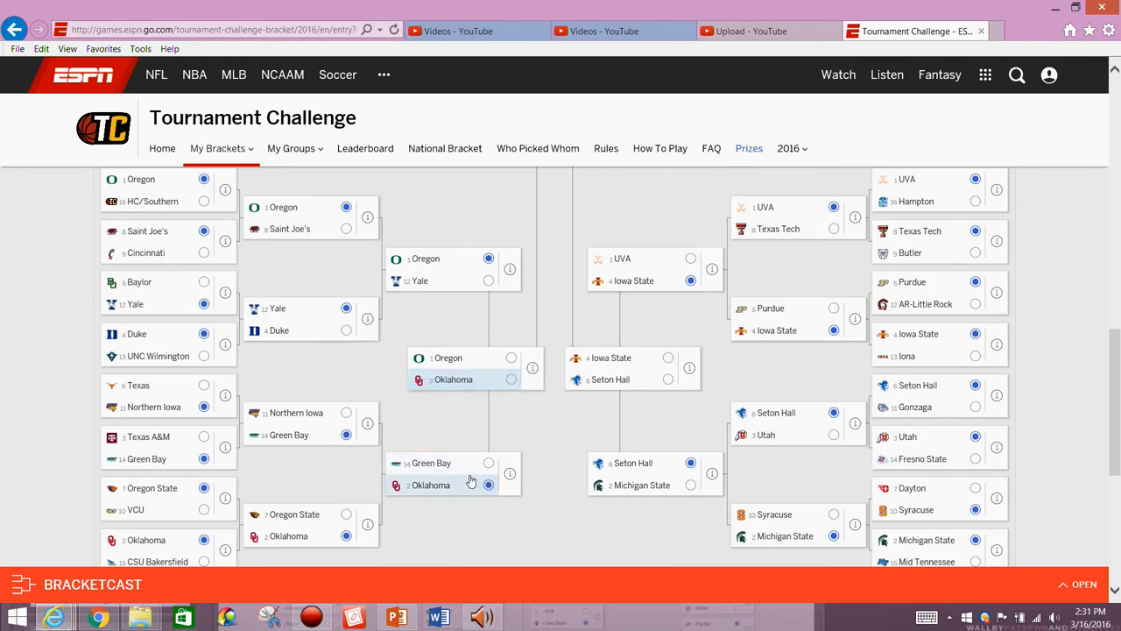
pyautogui.click(488, 484)
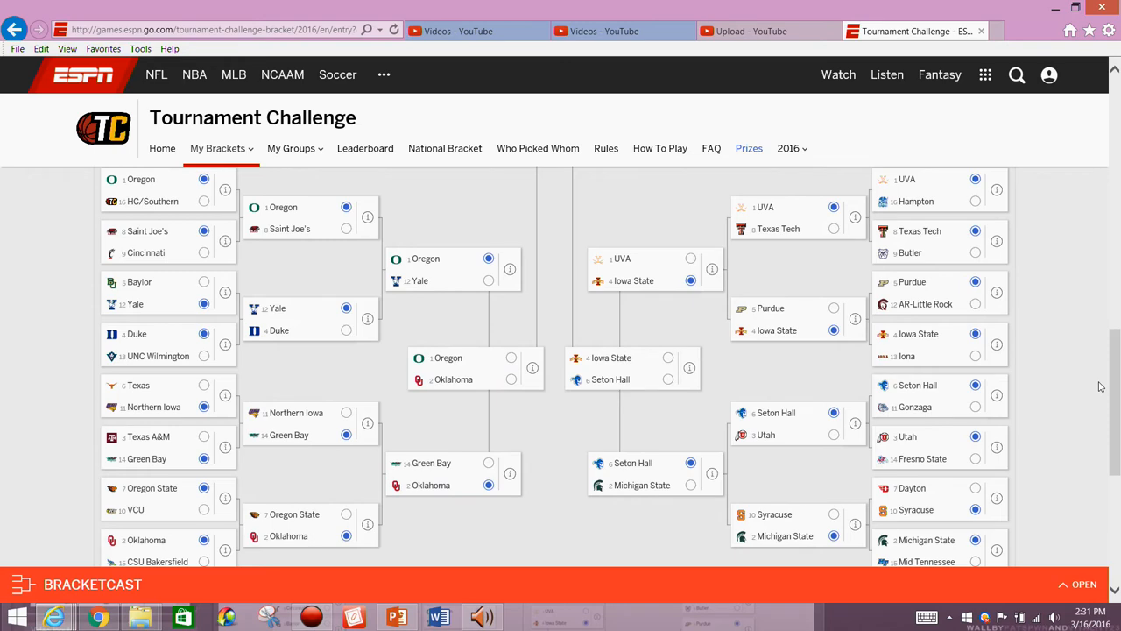
pyautogui.scroll(-3)
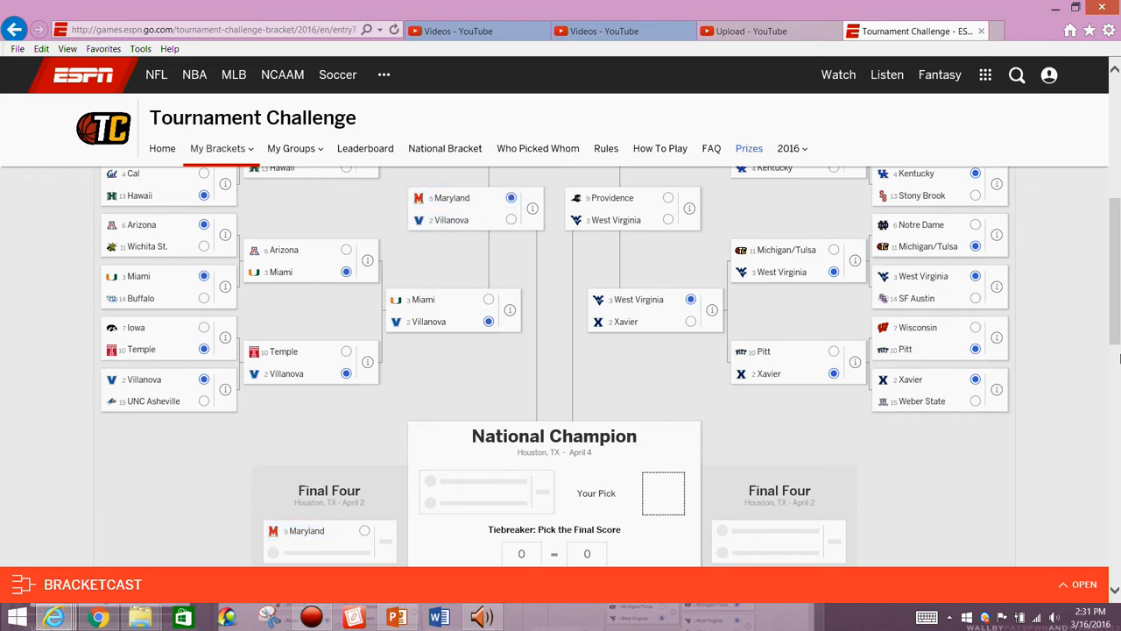
# Send Oregon and Providence to the Final Four, then make another Final Four pick.
pyautogui.scroll(-3)
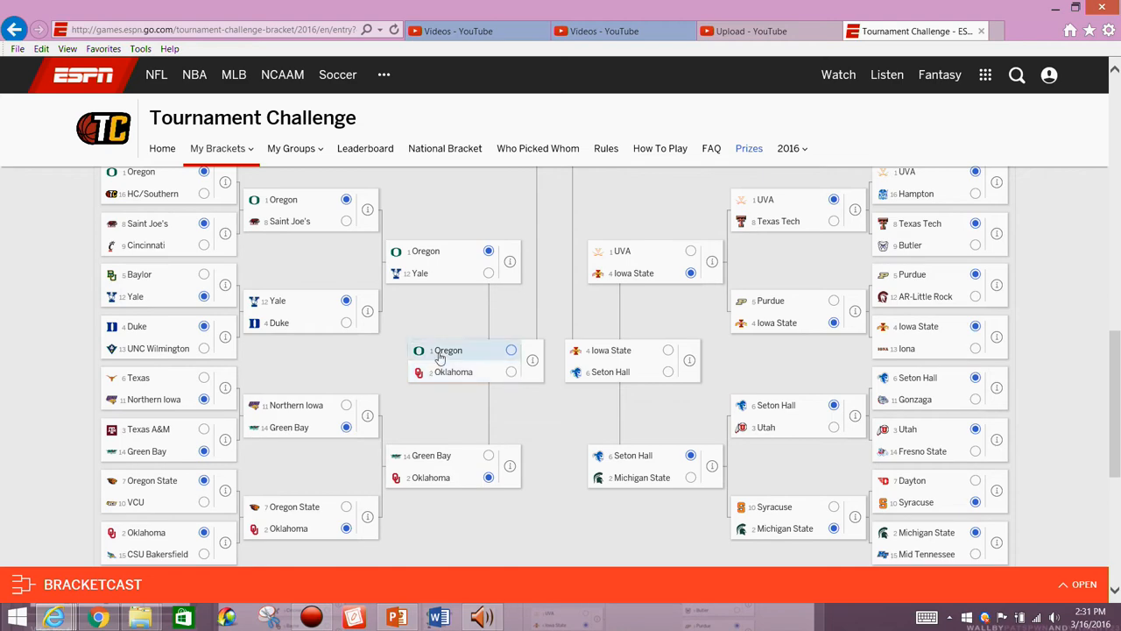
pyautogui.click(510, 350)
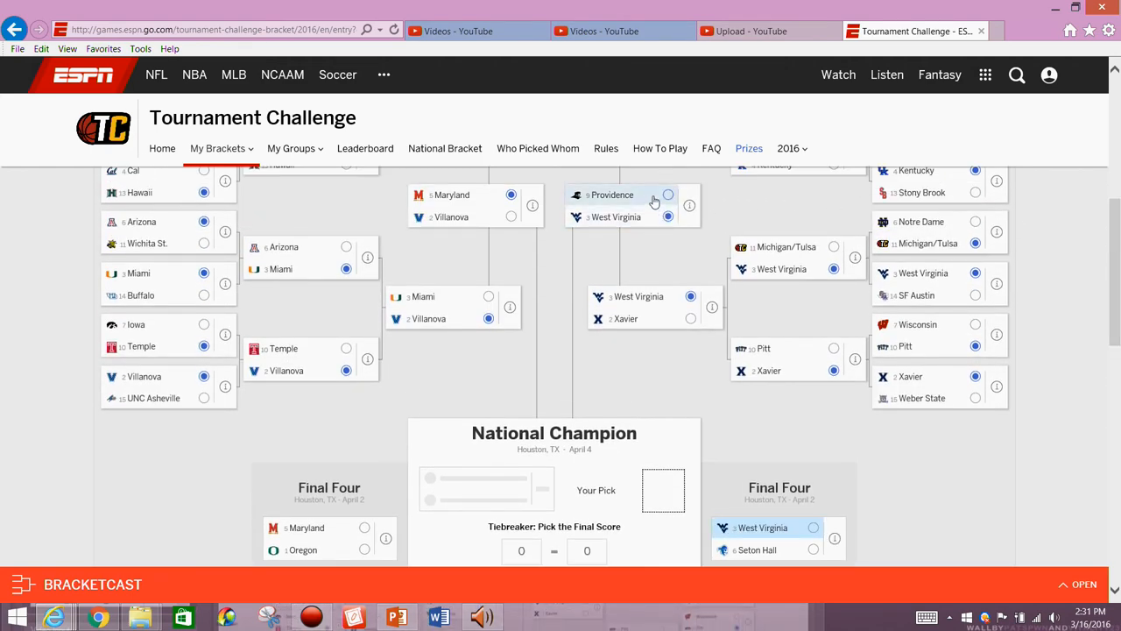
pyautogui.click(669, 195)
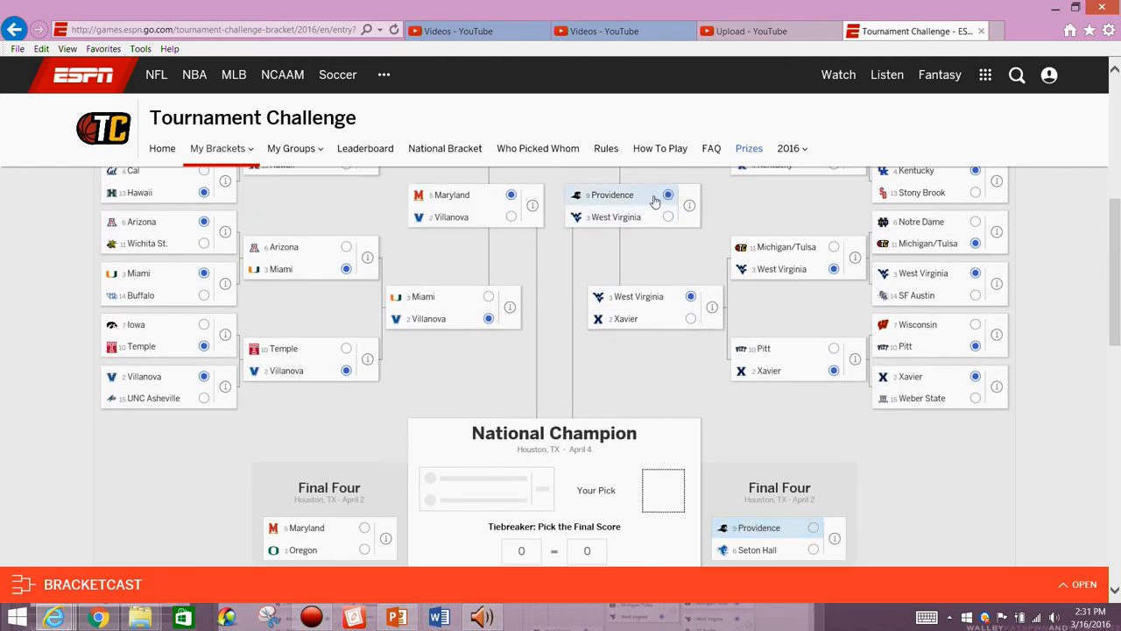
pyautogui.scroll(-3)
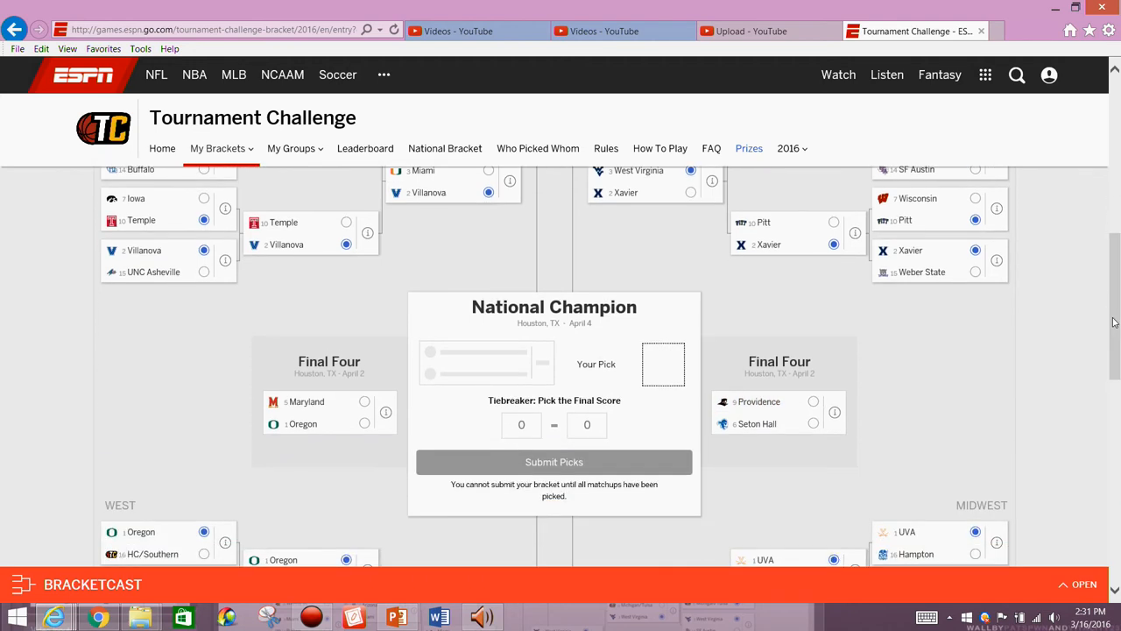
pyautogui.click(813, 401)
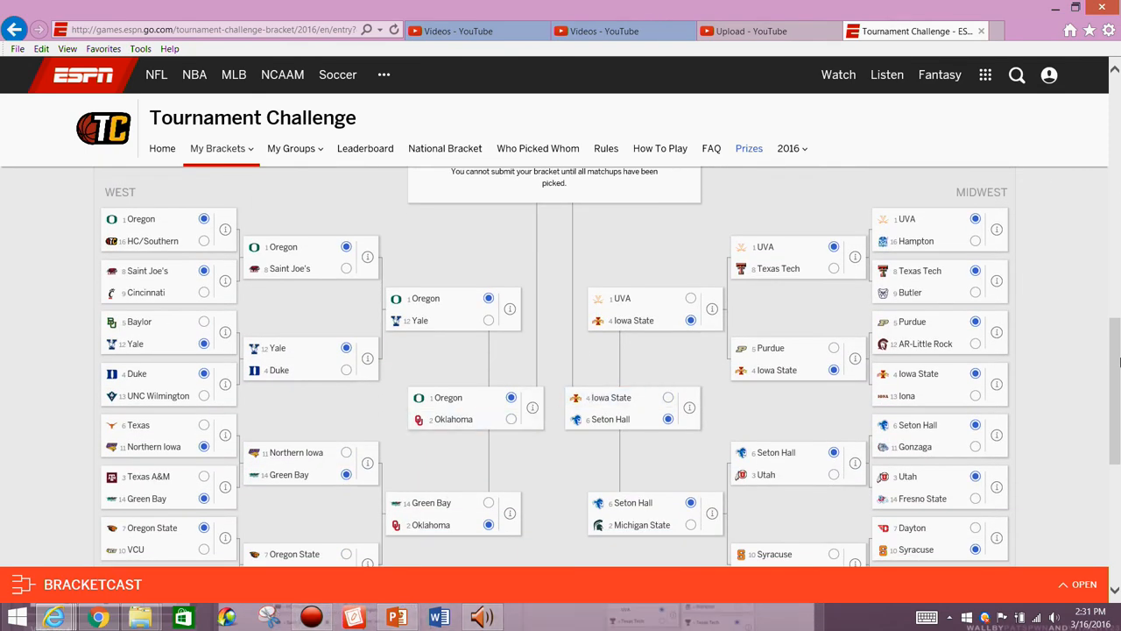
# Send Oklahoma to the Final Four instead of Oregon, enter the 77–56 tiebreaker, and submit.
pyautogui.click(510, 419)
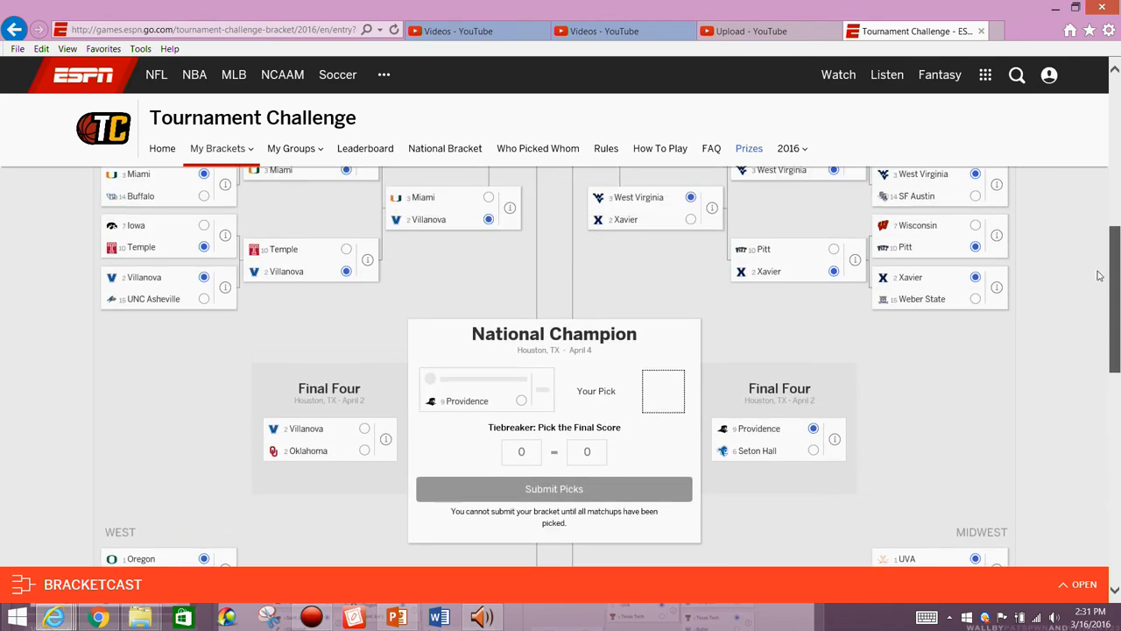
pyautogui.scroll(-3)
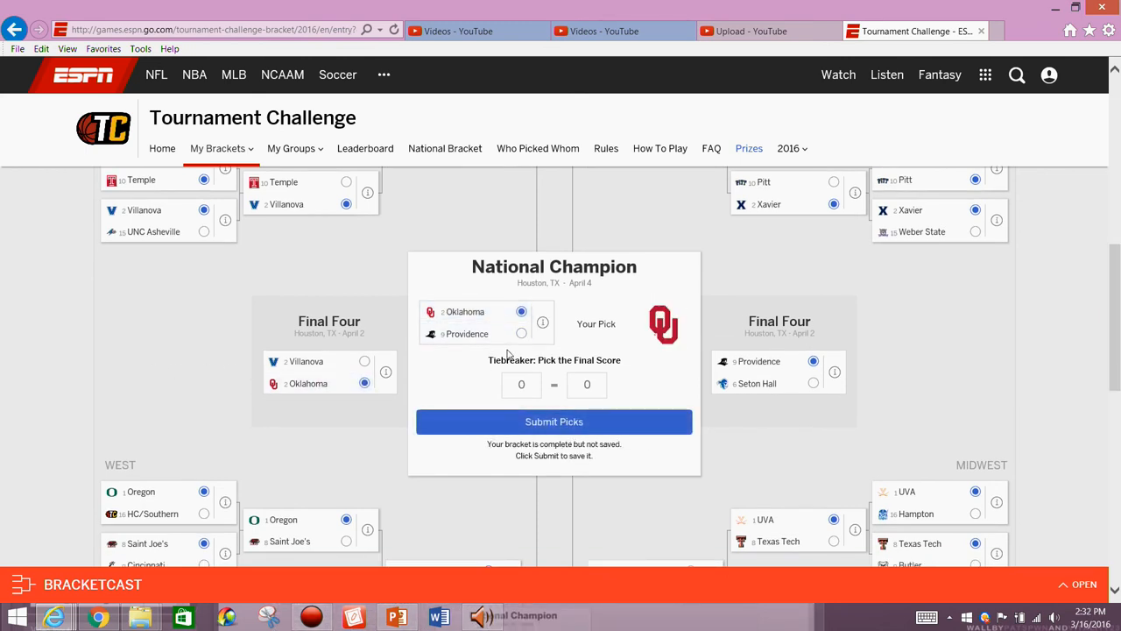
pyautogui.click(521, 385)
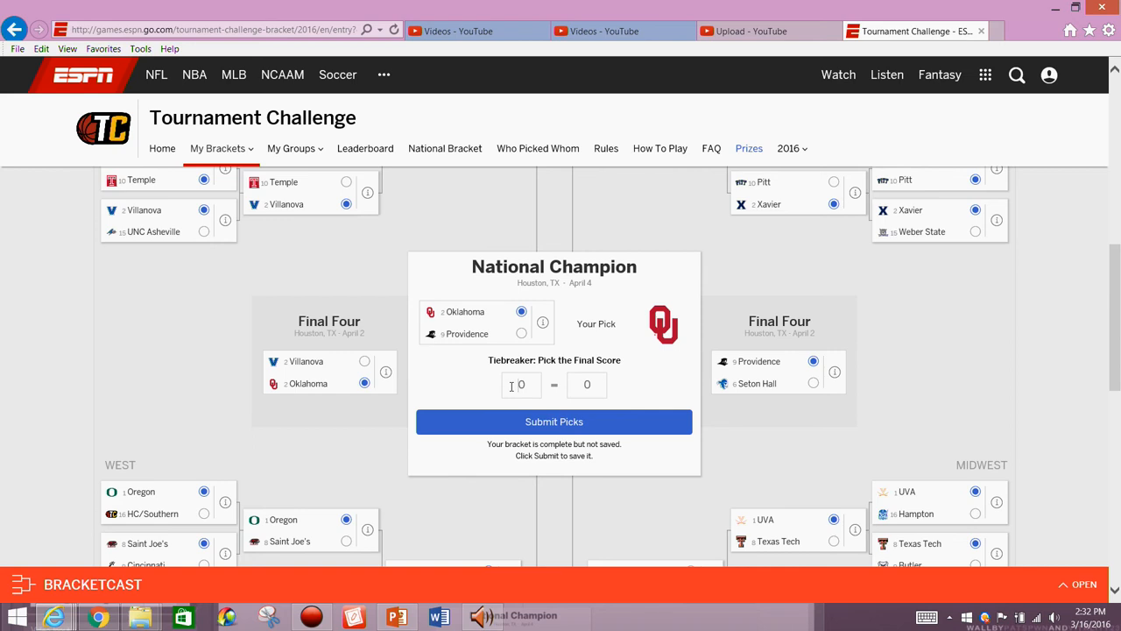
pyautogui.click(522, 384)
pyautogui.write('77')
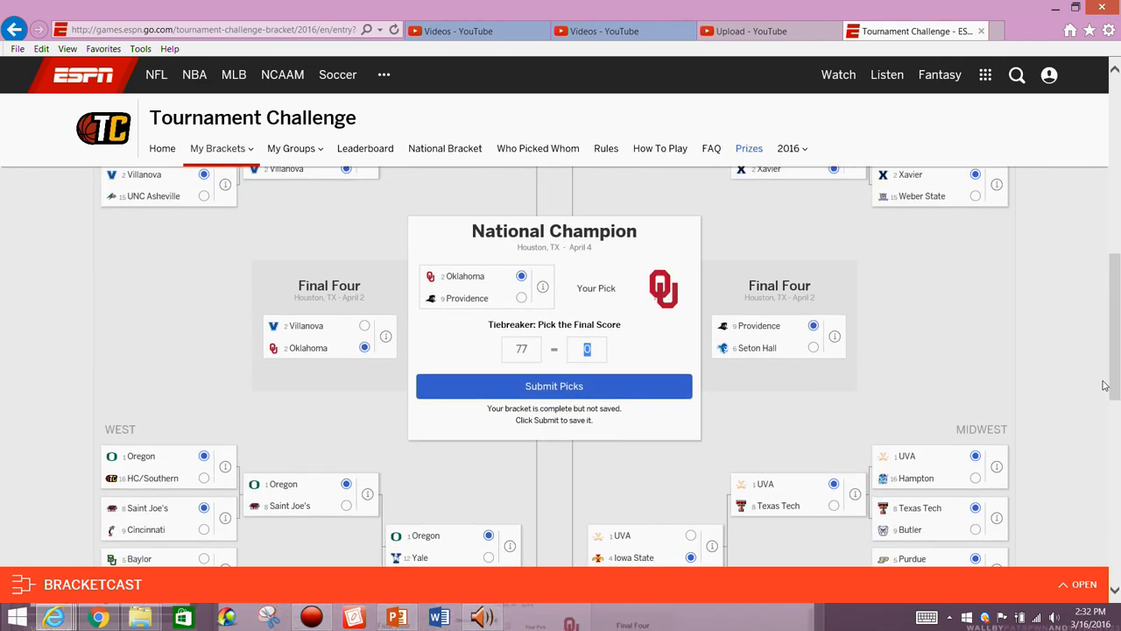
pyautogui.write('56')
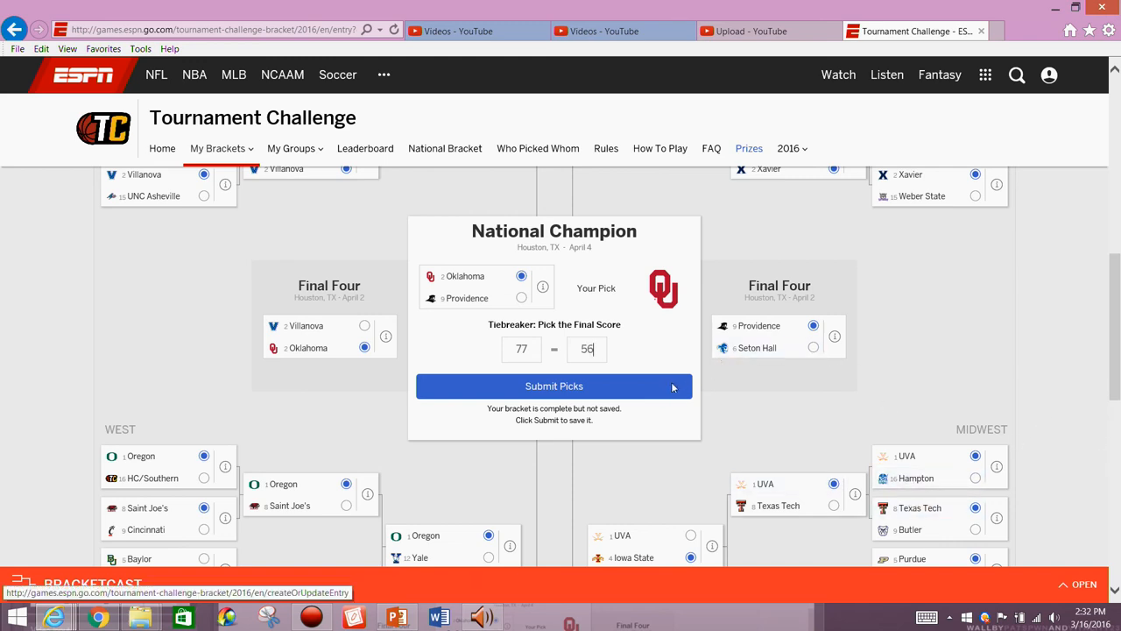
pyautogui.click(554, 385)
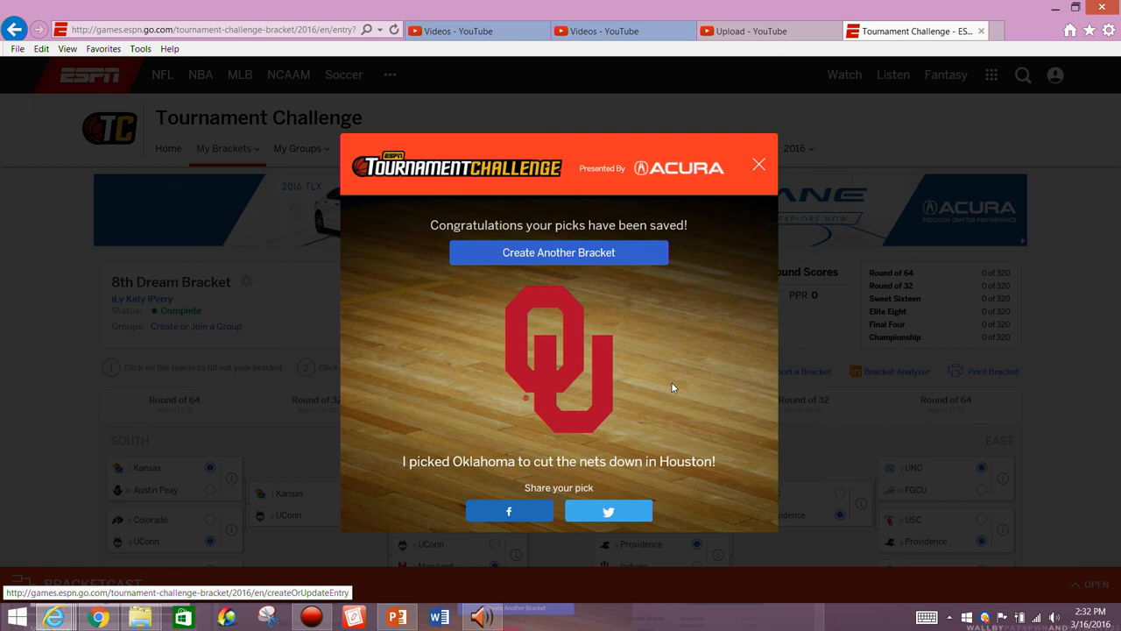
pyautogui.moveTo(609, 267)
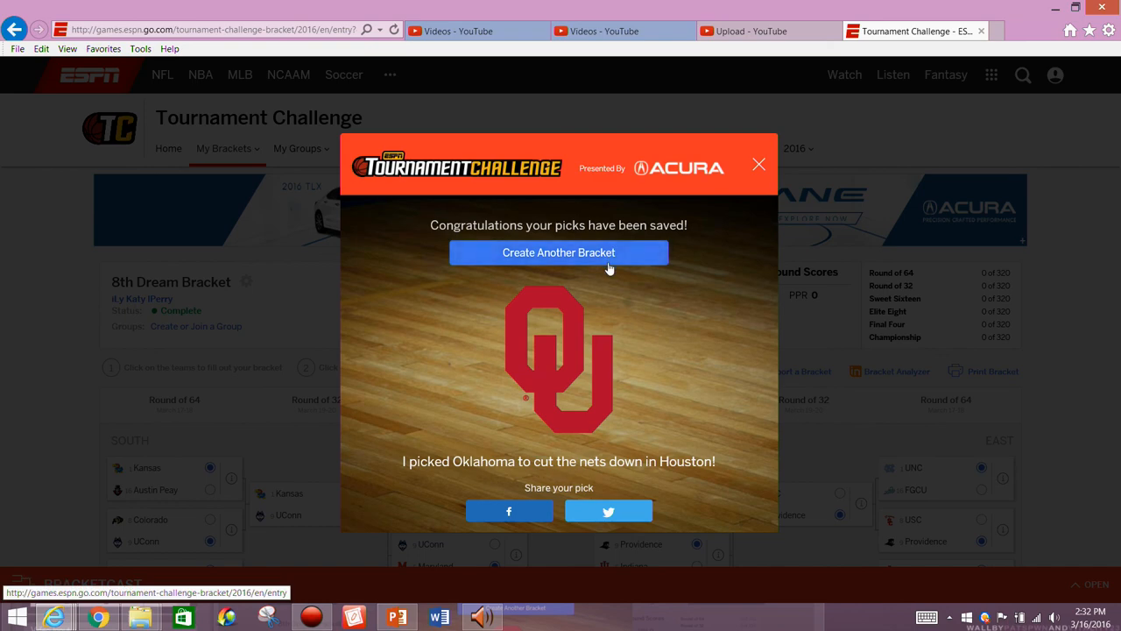